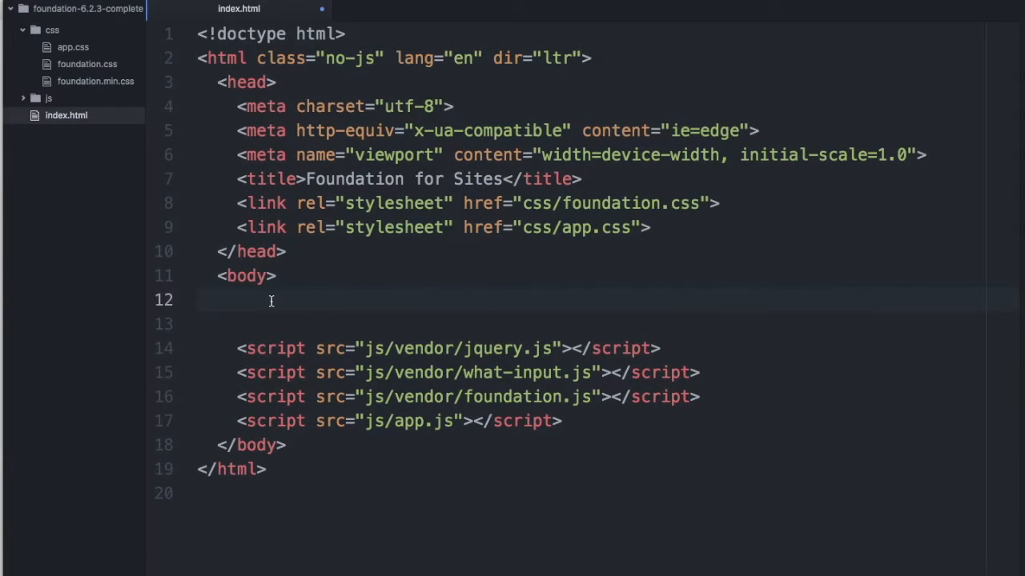
- Start a div with class "row" on a new line inside the empty body
{"action": "left_click", "coordinate": [240, 299]}
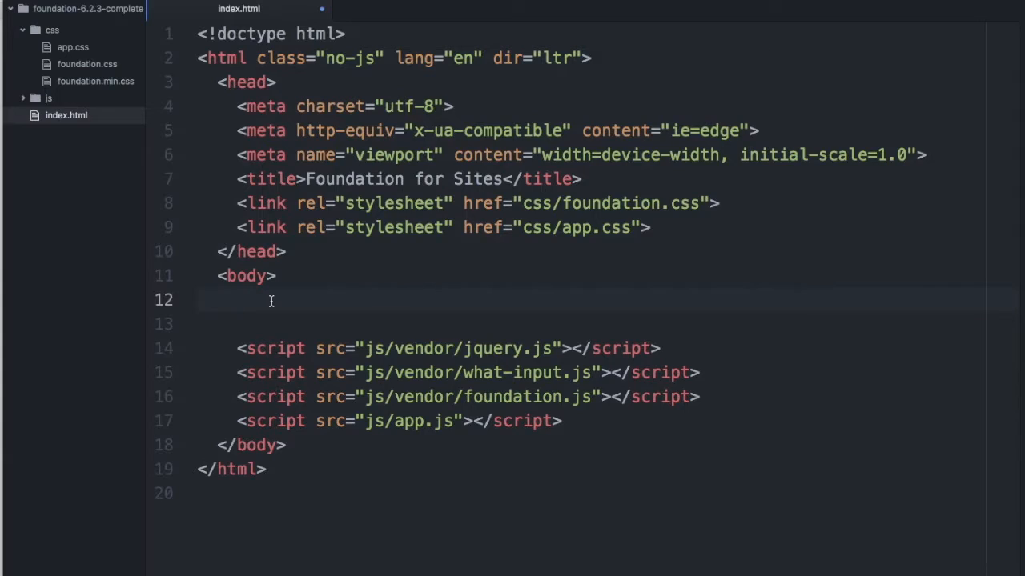
{"action": "left_click", "coordinate": [240, 299]}
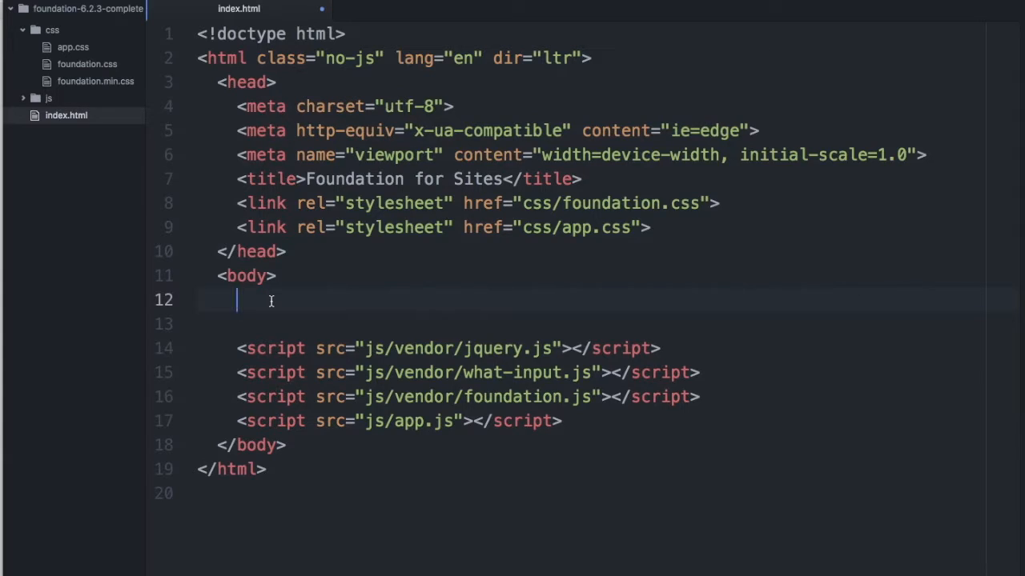
{"action": "key", "text": "enter"}
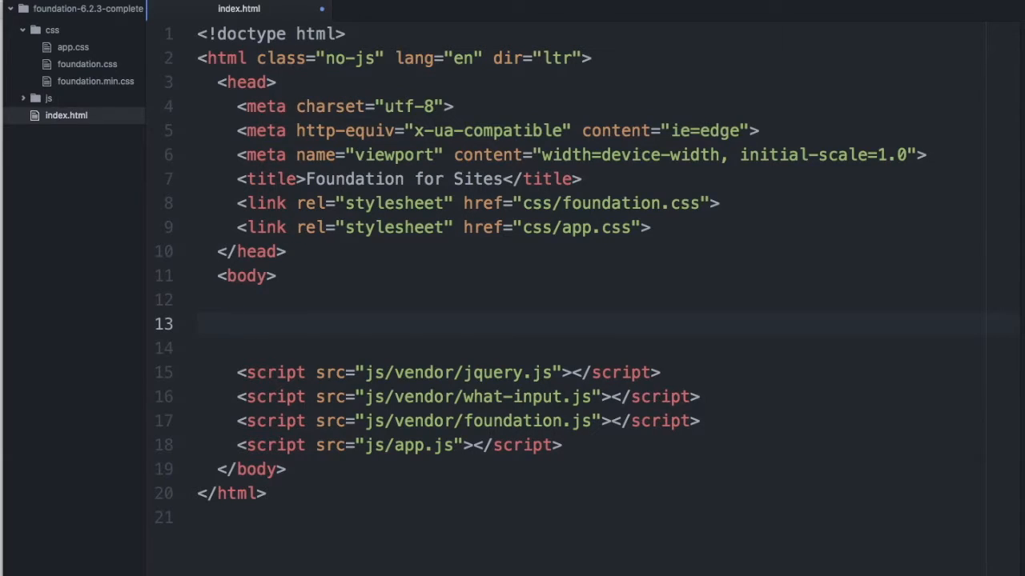
{"action": "type", "text": "div class=\"row\">"}
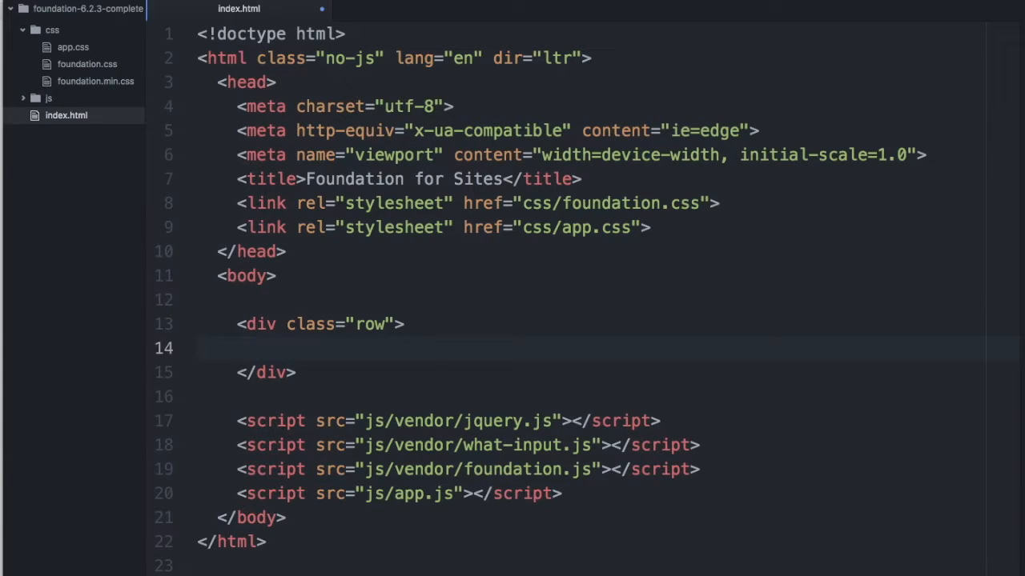
- Expand .columns into two column divs inside the row and begin adding small-6 to their classes
{"action": "left_click", "coordinate": [256, 347]}
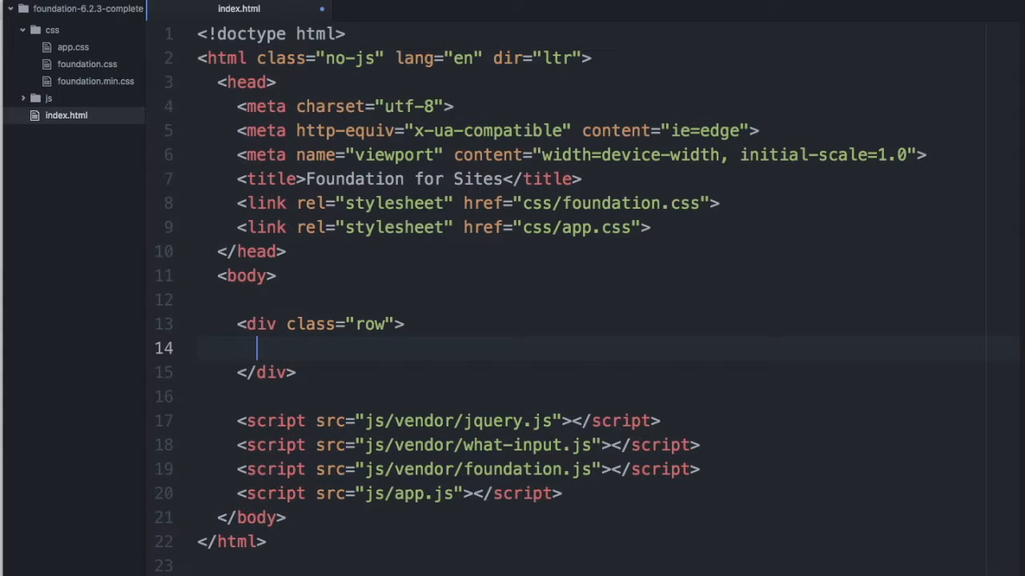
{"action": "key", "text": "Enter"}
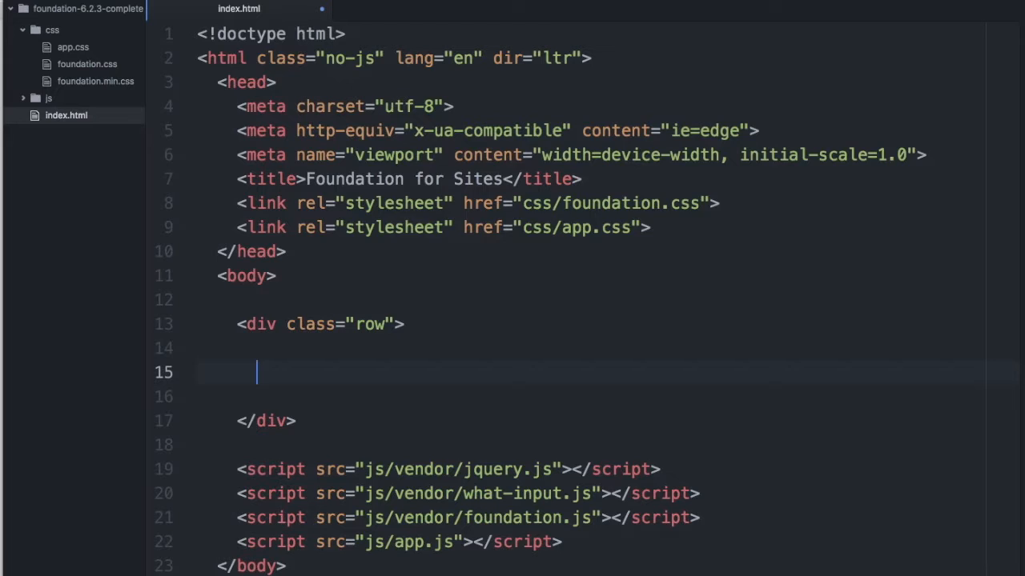
{"action": "type", "text": "."}
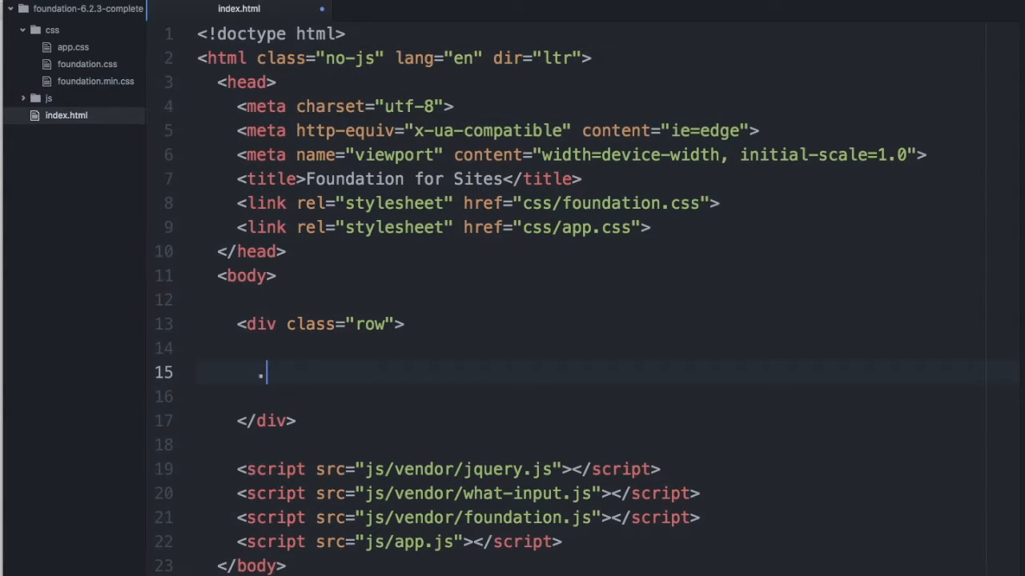
{"action": "type", "text": "colums"}
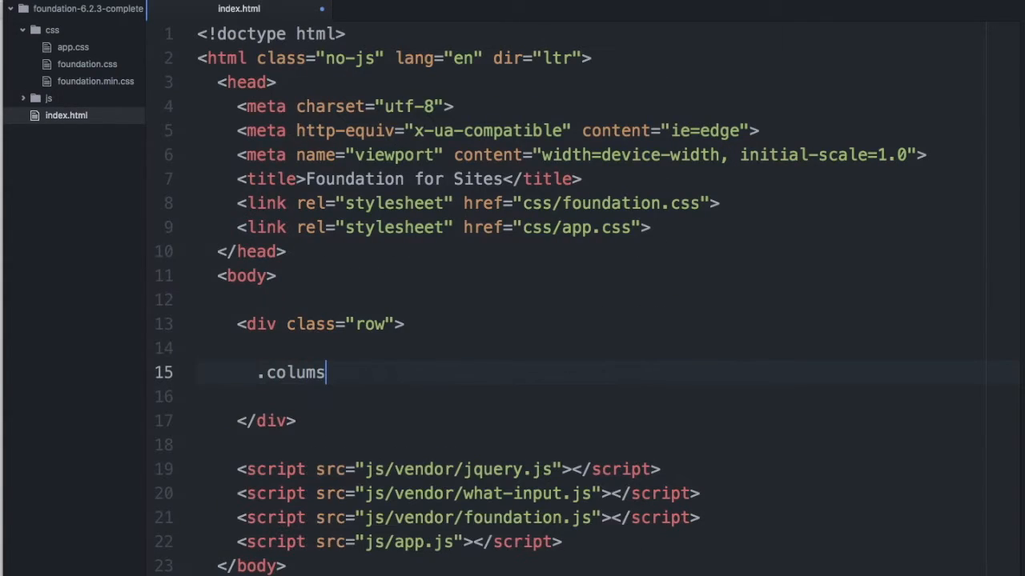
{"action": "type", "text": "n"}
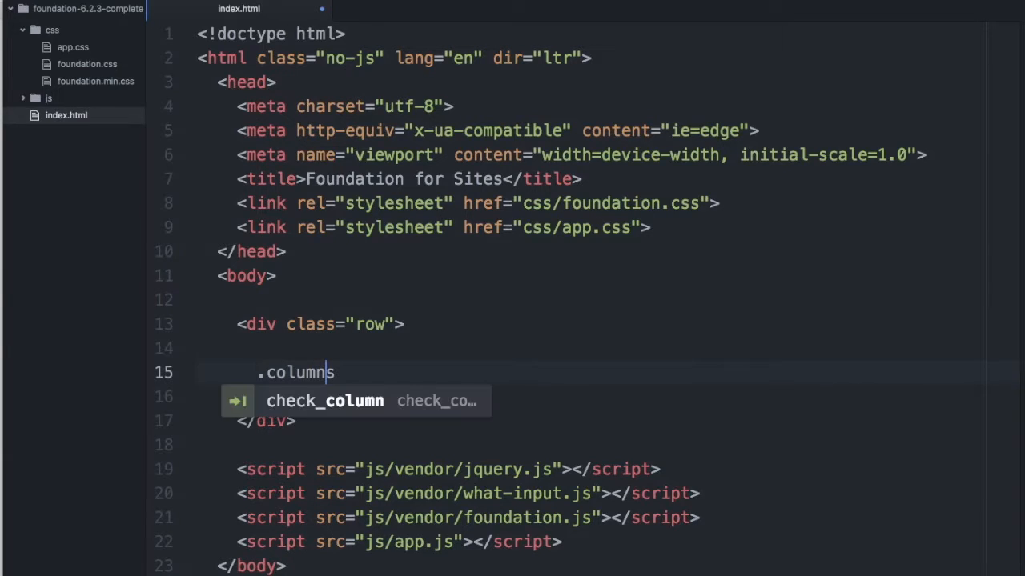
{"action": "key", "text": "Tab"}
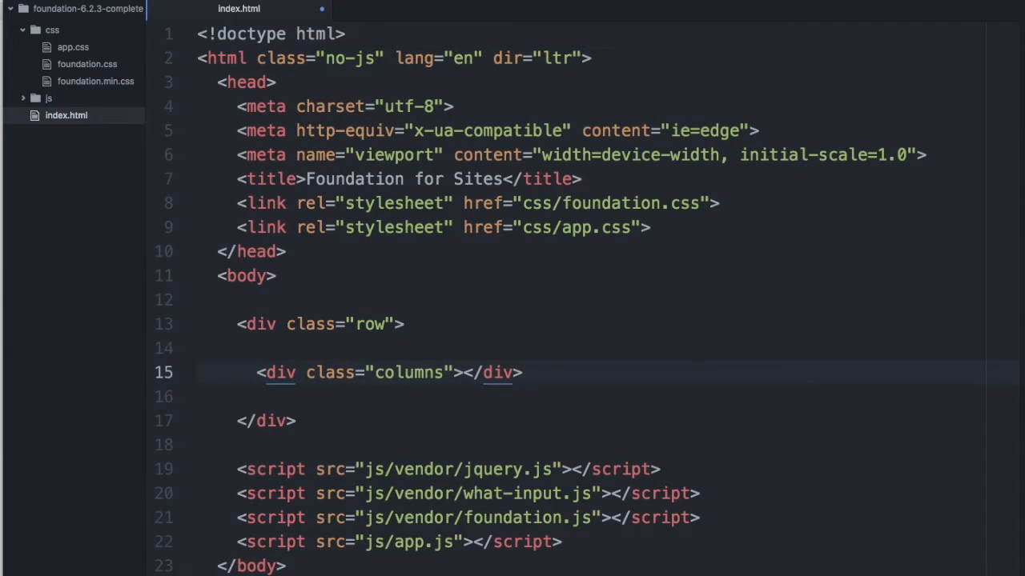
{"action": "type", "text": "<div class=\"columns\"></div>"}
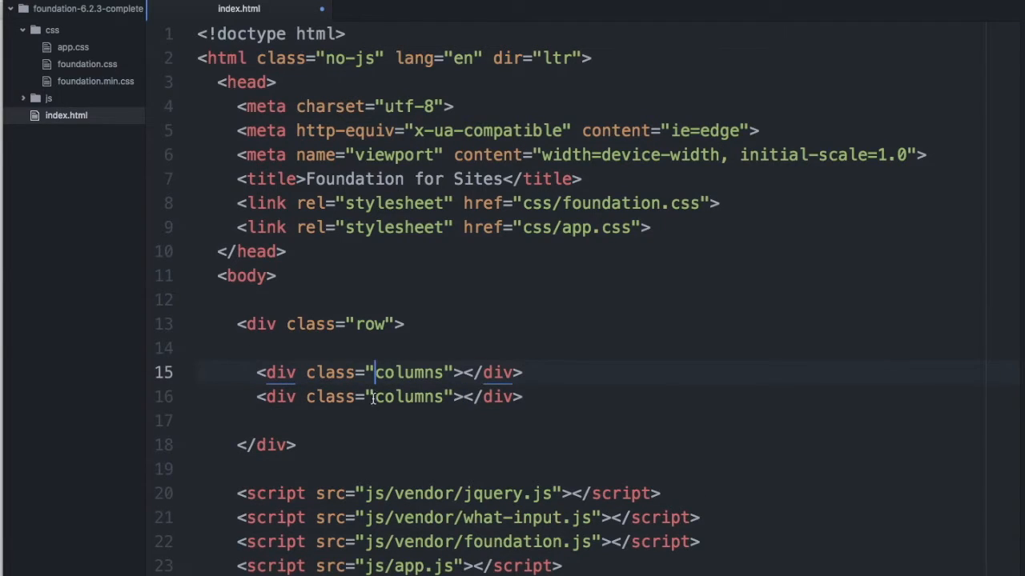
{"action": "type", "text": "small-6"}
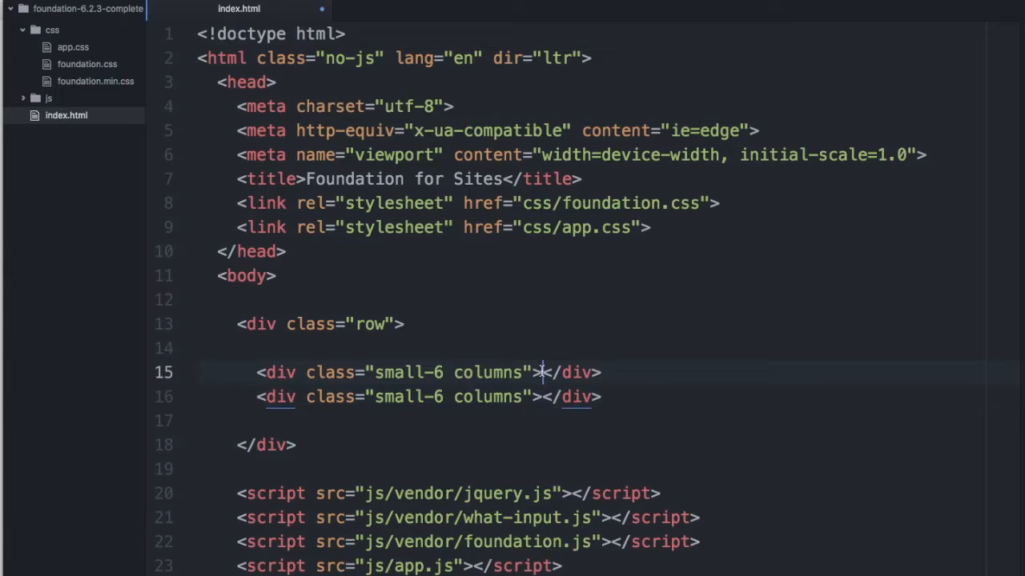
- Put 6 as the content of a column div in index.html
{"action": "left_click", "coordinate": [544, 397]}
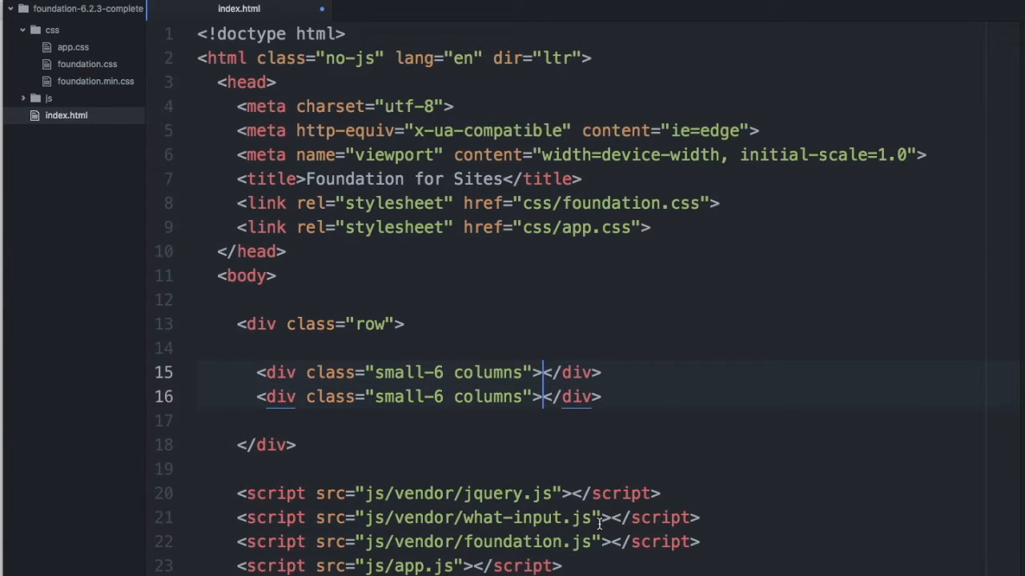
{"action": "type", "text": "6"}
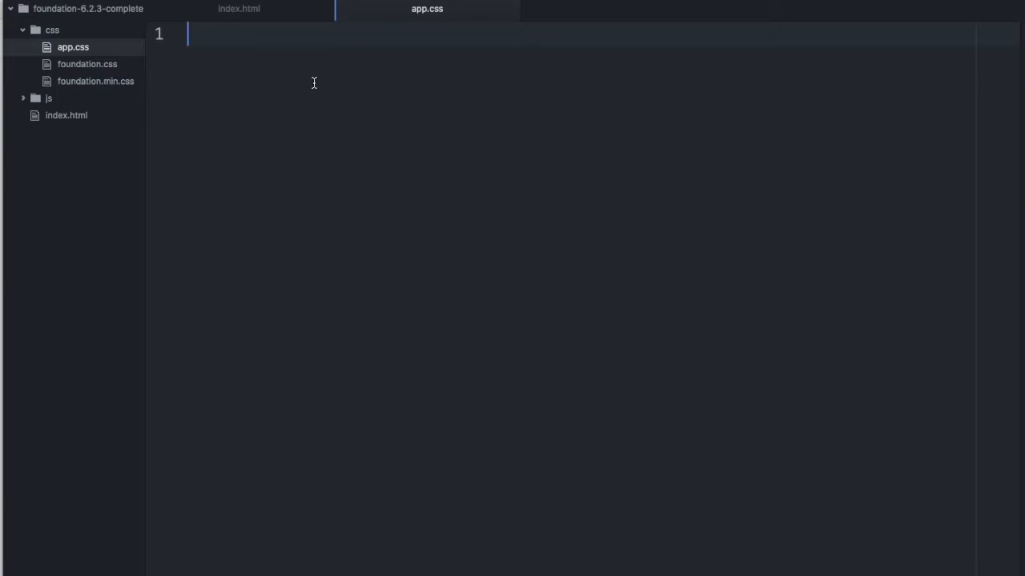
- Write a .columns rule in app.css with background-color black and color white
{"action": "type", "text": ".columns"}
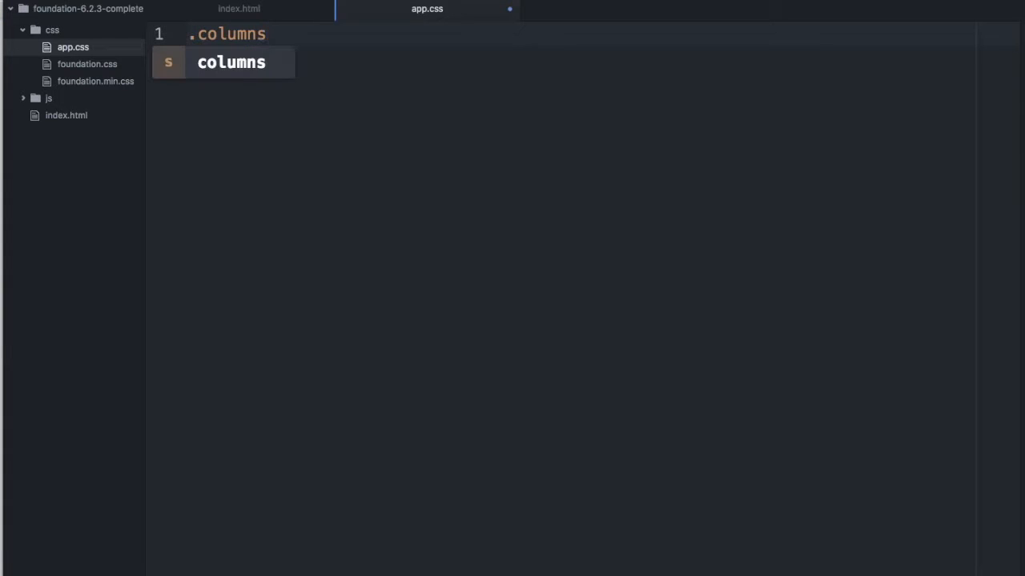
{"action": "type", "text": "{"}
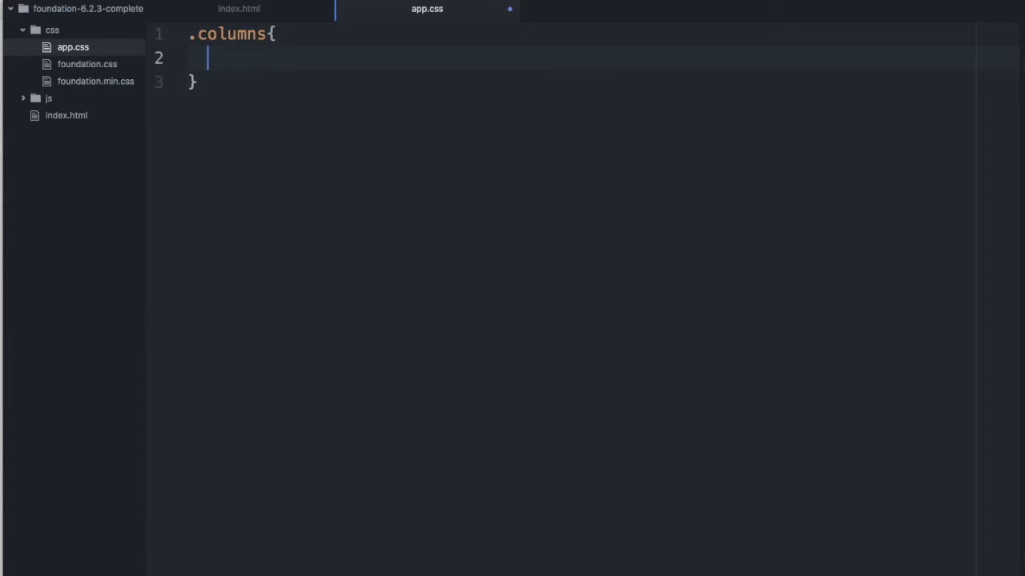
{"action": "type", "text": "background-color:"}
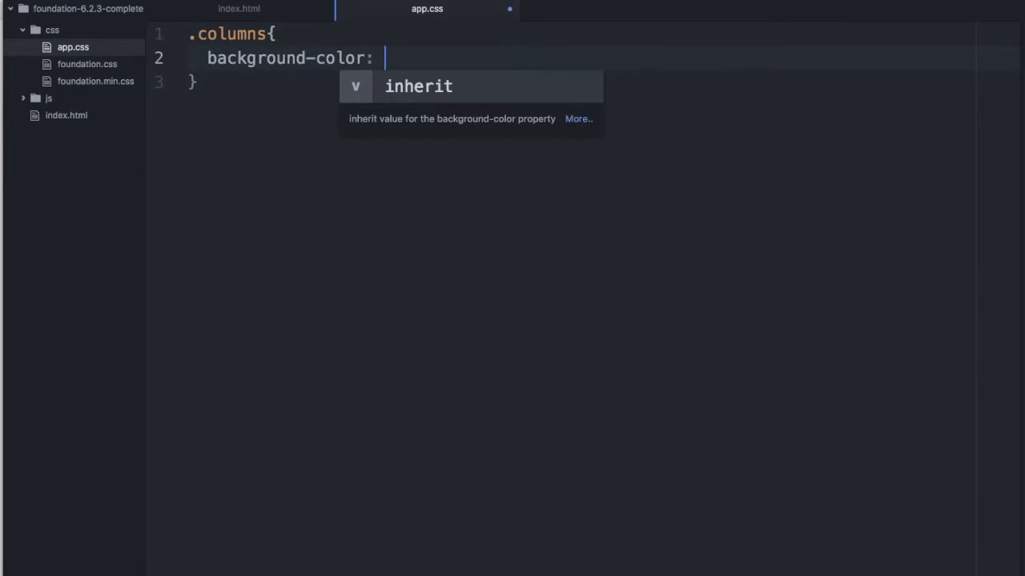
{"action": "type", "text": "black;"}
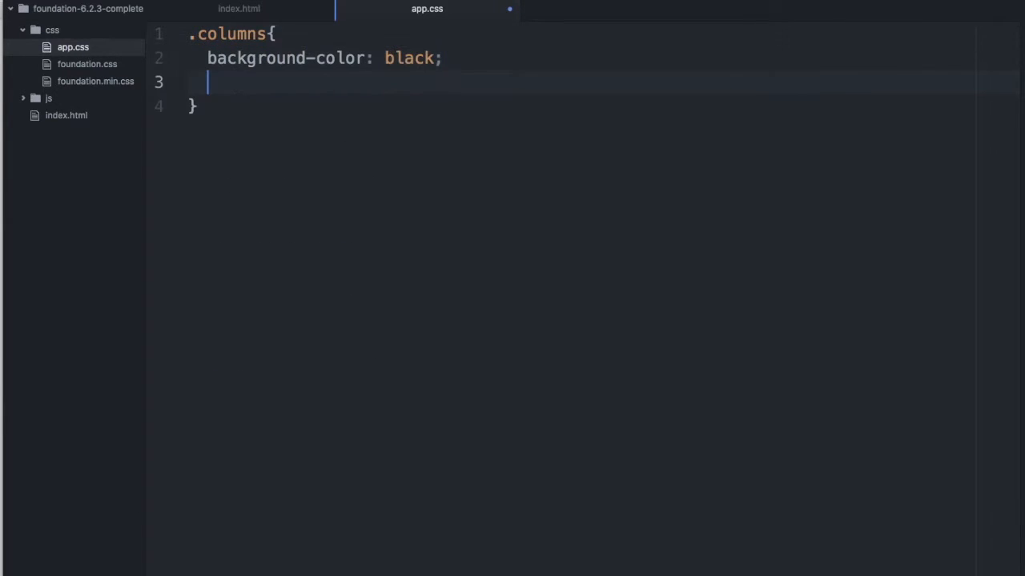
{"action": "type", "text": "color: whit"}
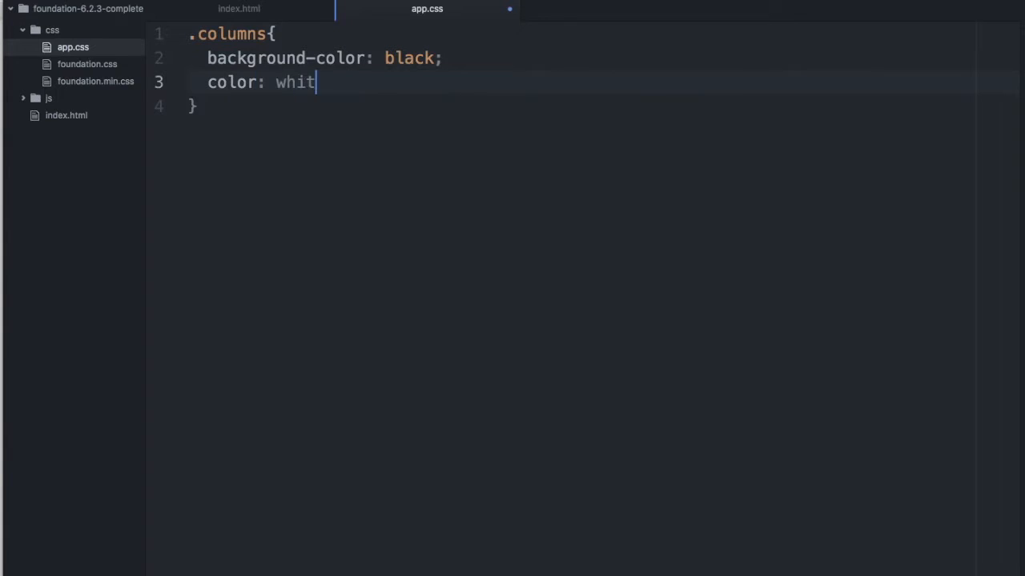
{"action": "type", "text": "e;"}
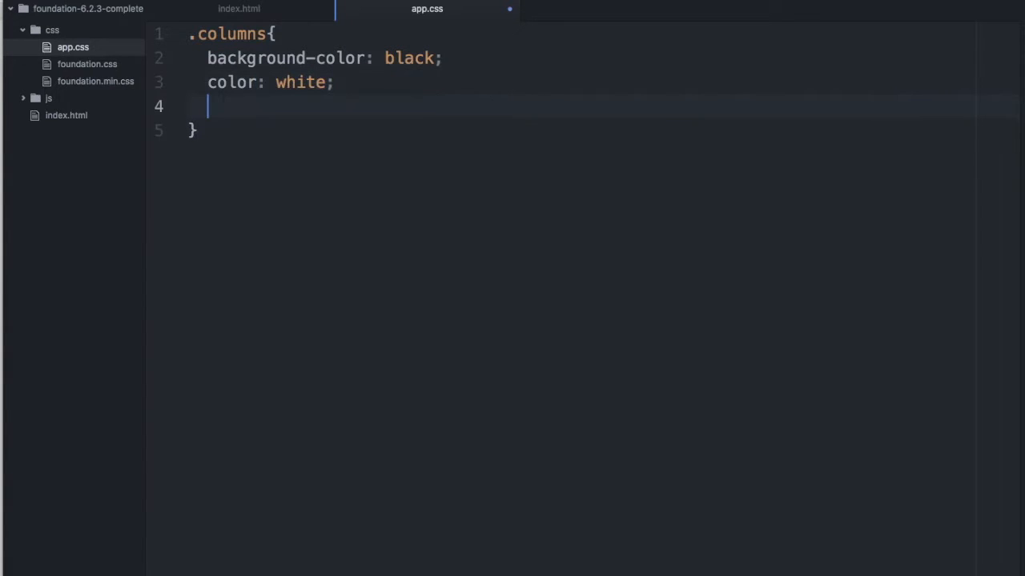
- Finish the .columns rule with border: 3px solid red
{"action": "type", "text": "bor"}
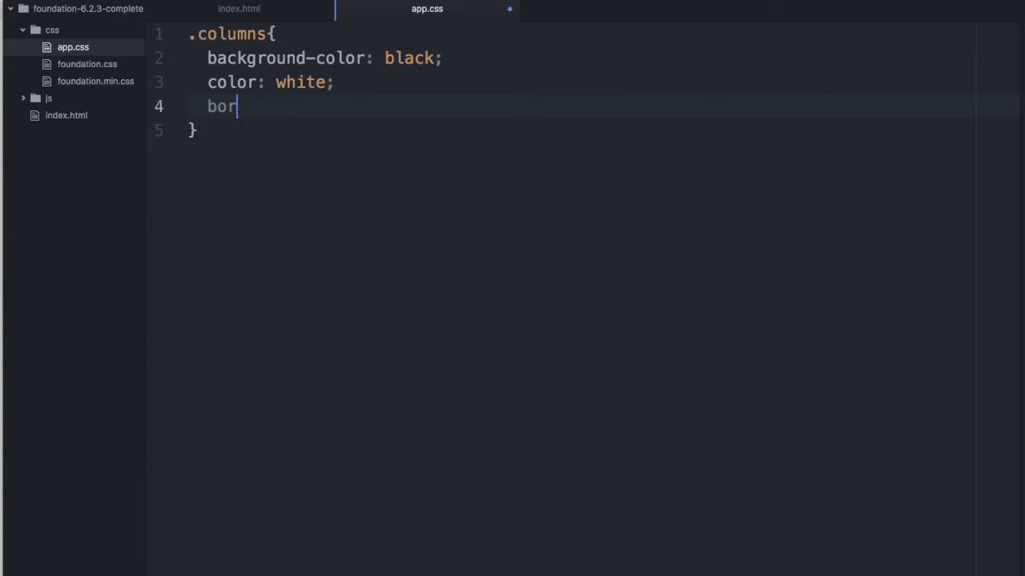
{"action": "type", "text": "der:"}
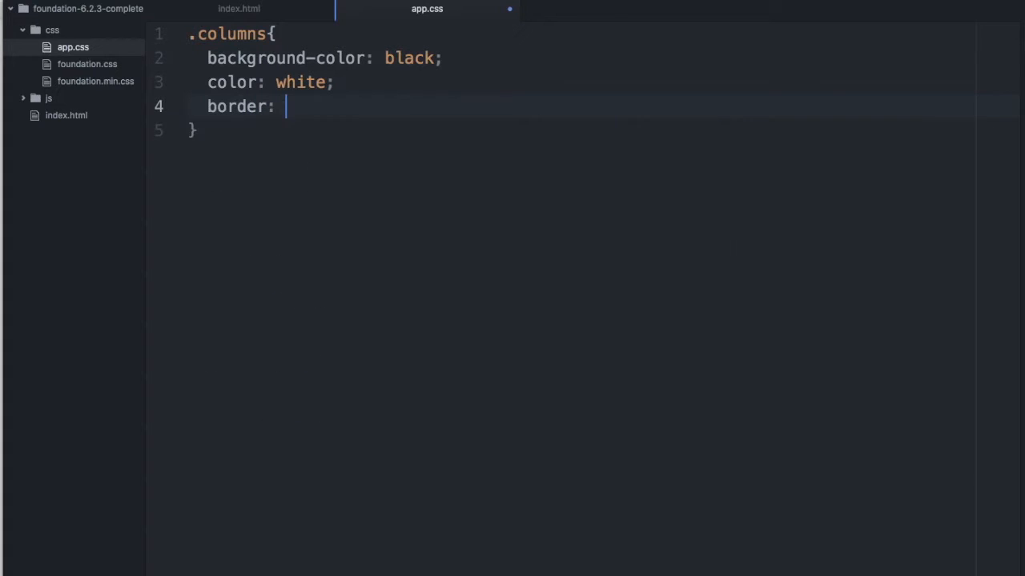
{"action": "type", "text": "3px"}
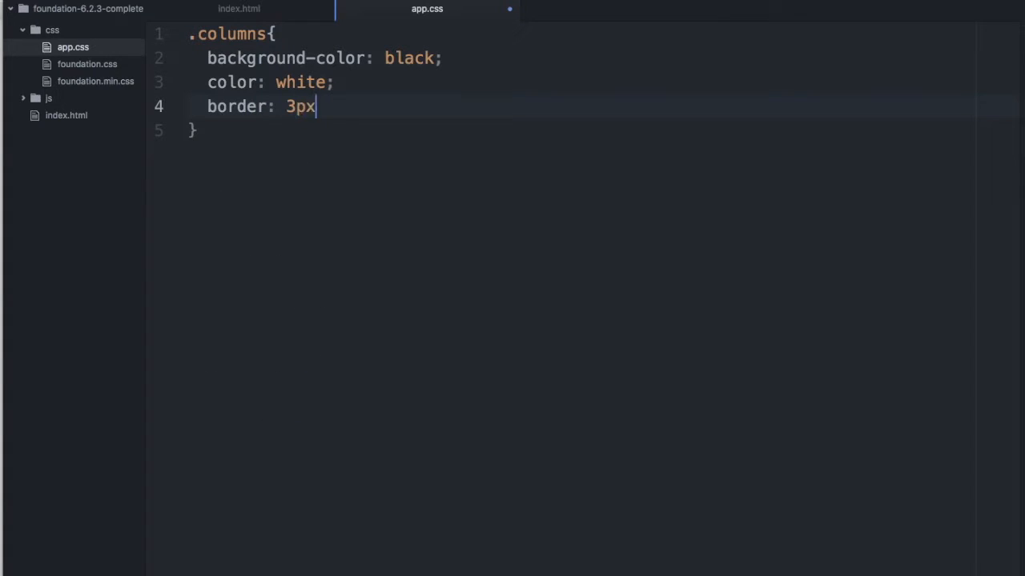
{"action": "type", "text": "solid"}
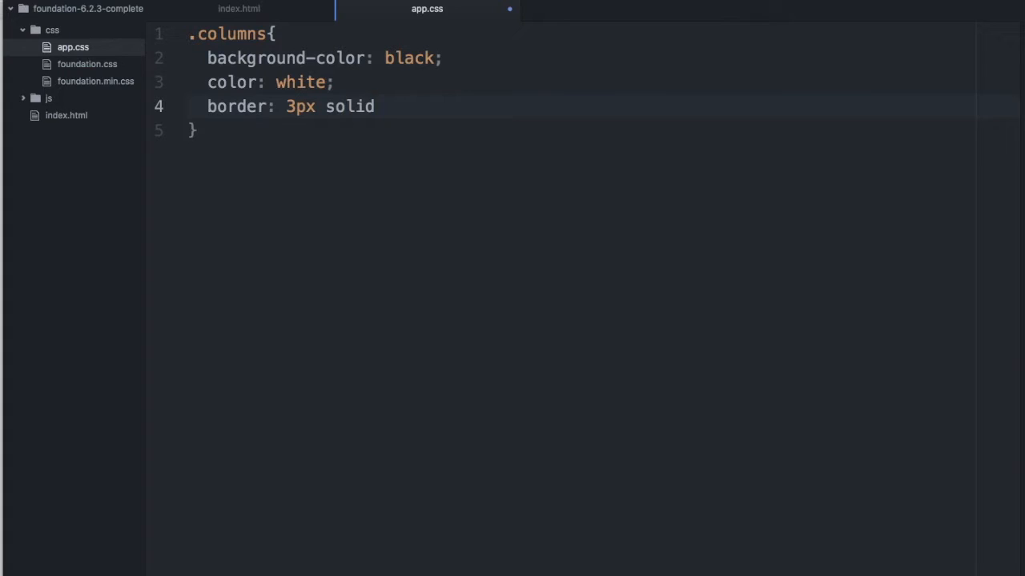
{"action": "type", "text": "red;"}
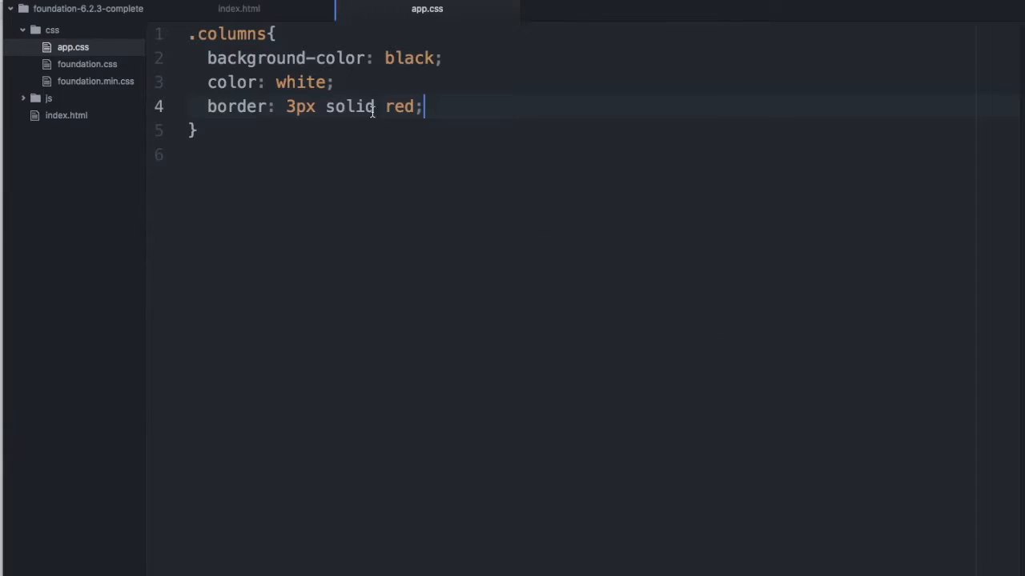
{"action": "left_click", "coordinate": [238, 10]}
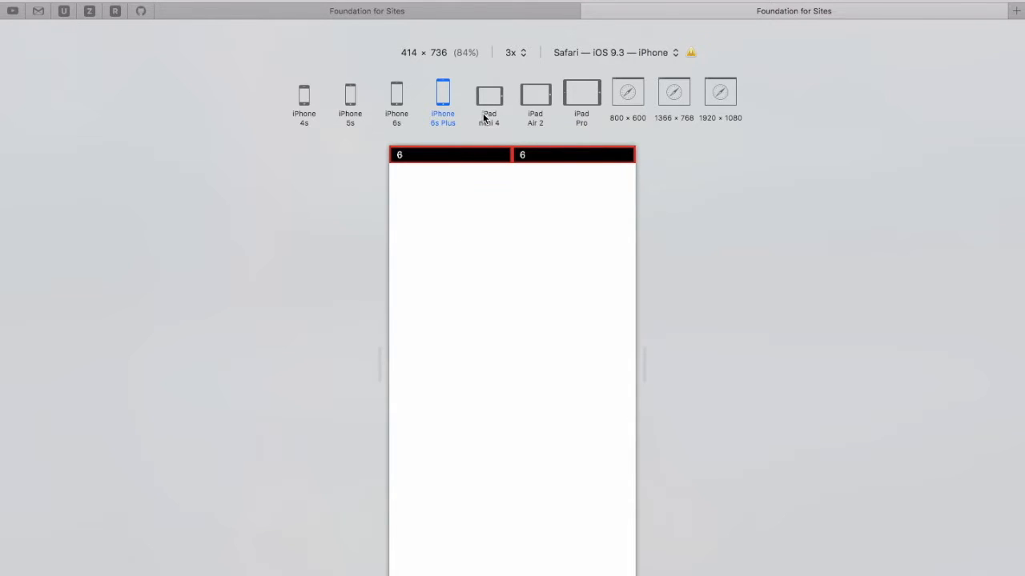
{"action": "mouse_move", "coordinate": [526, 164]}
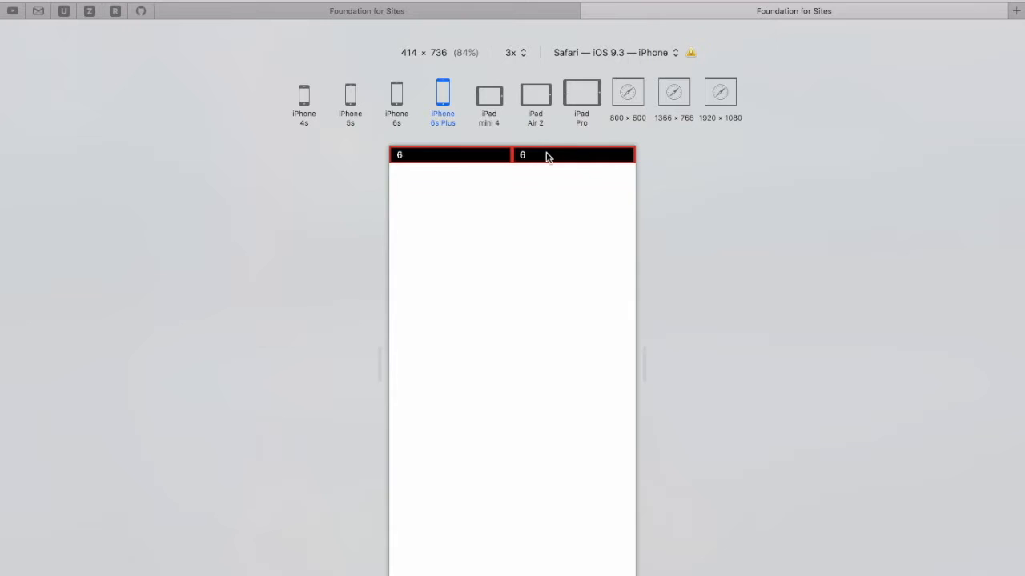
- Preview the page at iPad Air 2, iPad Pro and 1366 × 768 sizes in Responsive Design Mode
{"action": "left_click", "coordinate": [535, 96]}
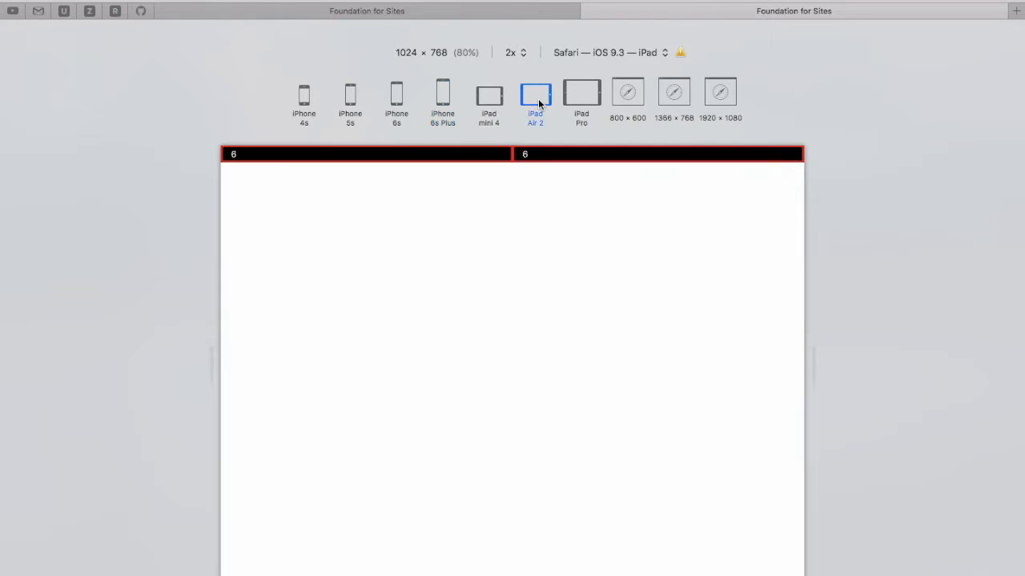
{"action": "left_click", "coordinate": [581, 96]}
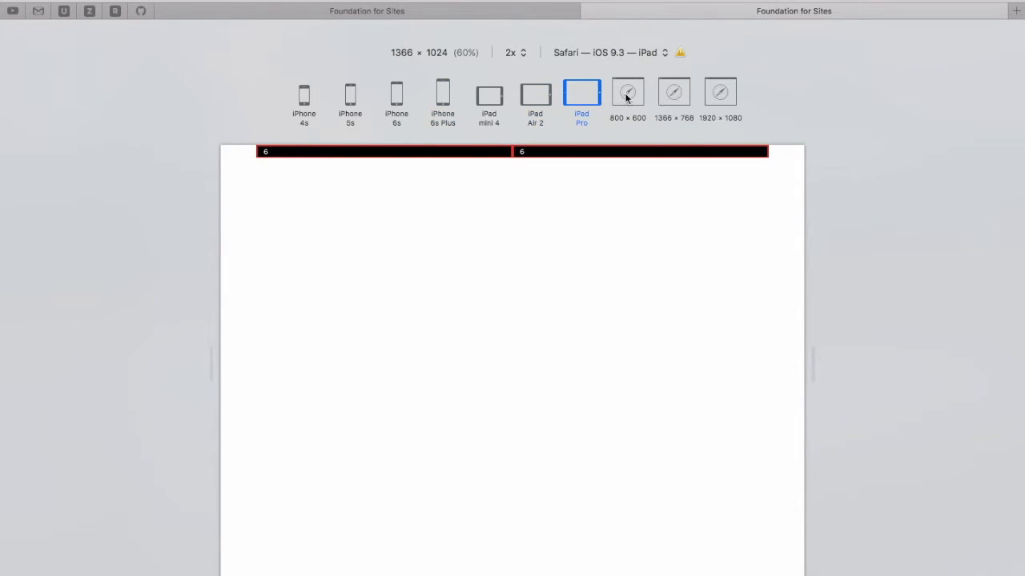
{"action": "left_click", "coordinate": [673, 91]}
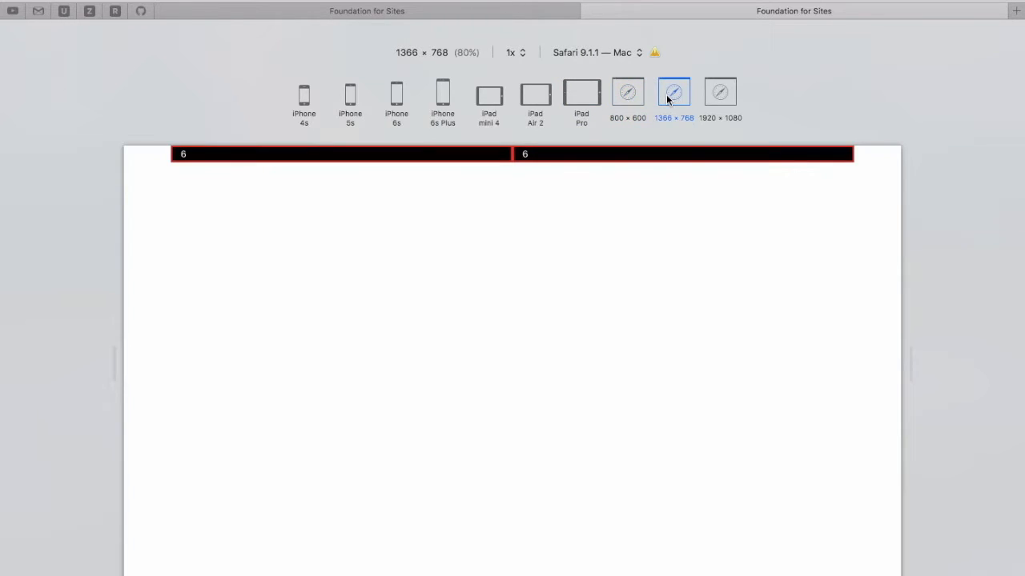
{"action": "mouse_move", "coordinate": [136, 169]}
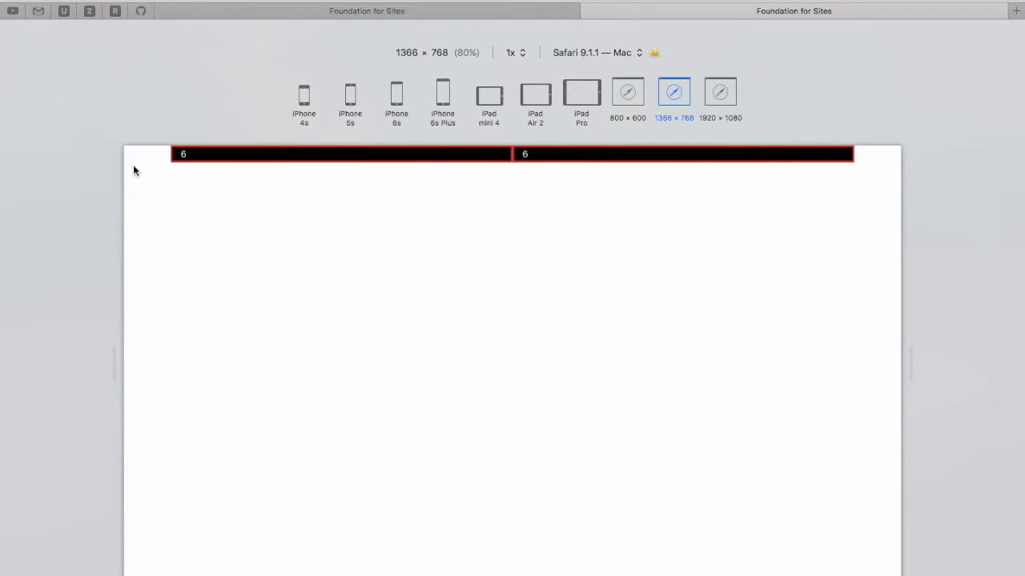
{"action": "mouse_move", "coordinate": [874, 160]}
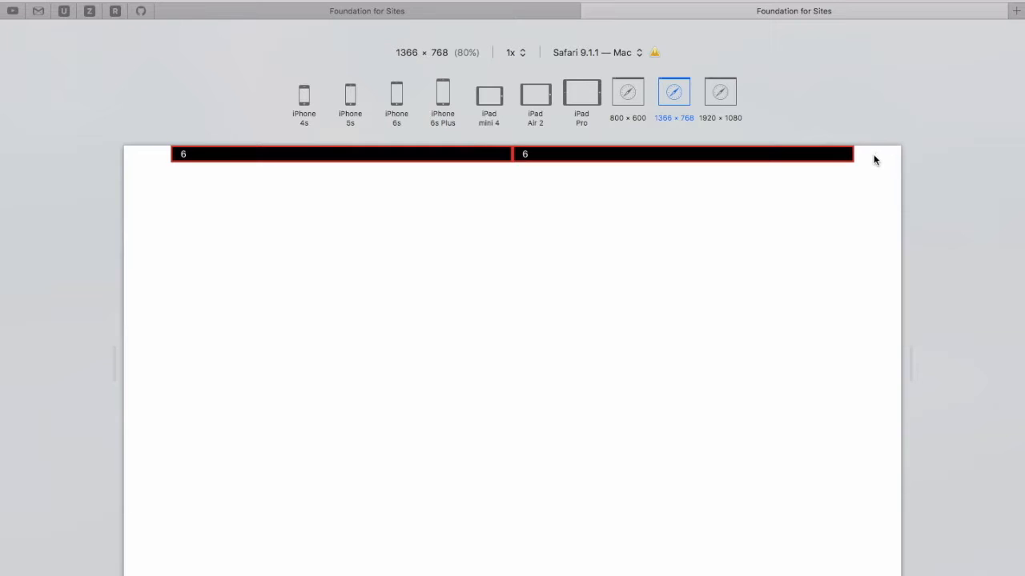
{"action": "mouse_move", "coordinate": [189, 175]}
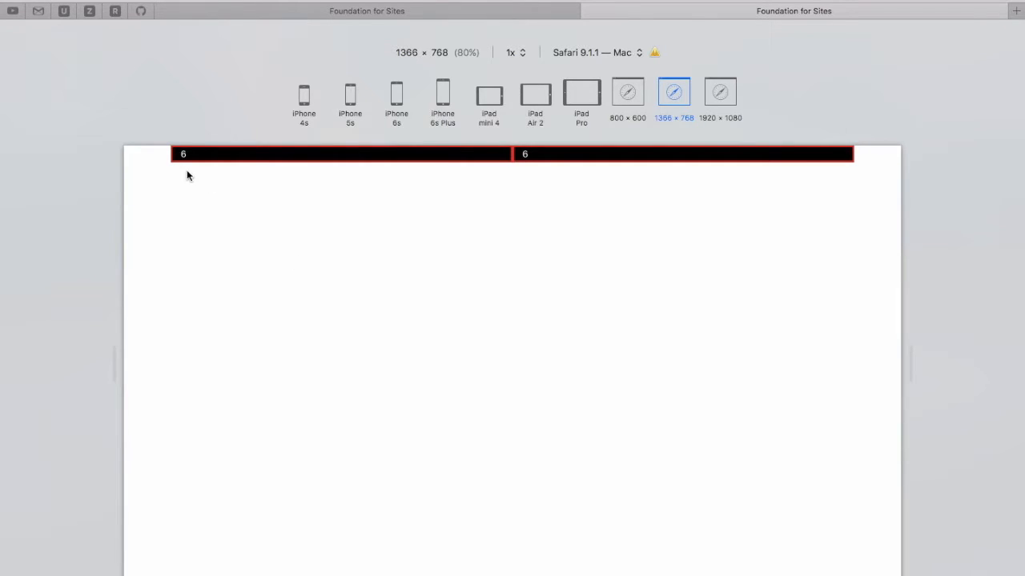
{"action": "mouse_move", "coordinate": [369, 280]}
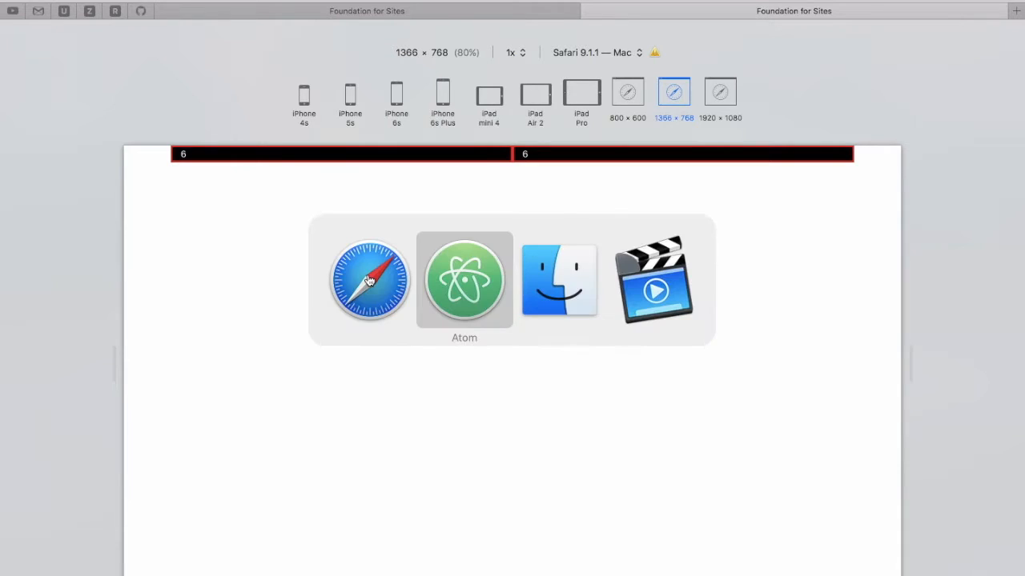
- Place the cursor in the row markup to duplicate a third small-6 columns div
{"action": "left_click", "coordinate": [464, 280]}
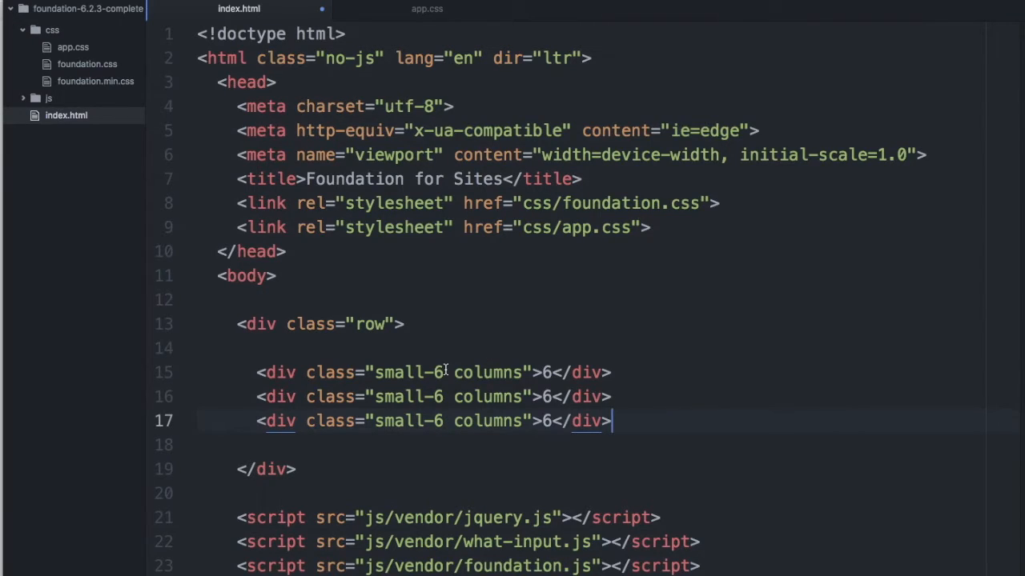
{"action": "mouse_move", "coordinate": [735, 416]}
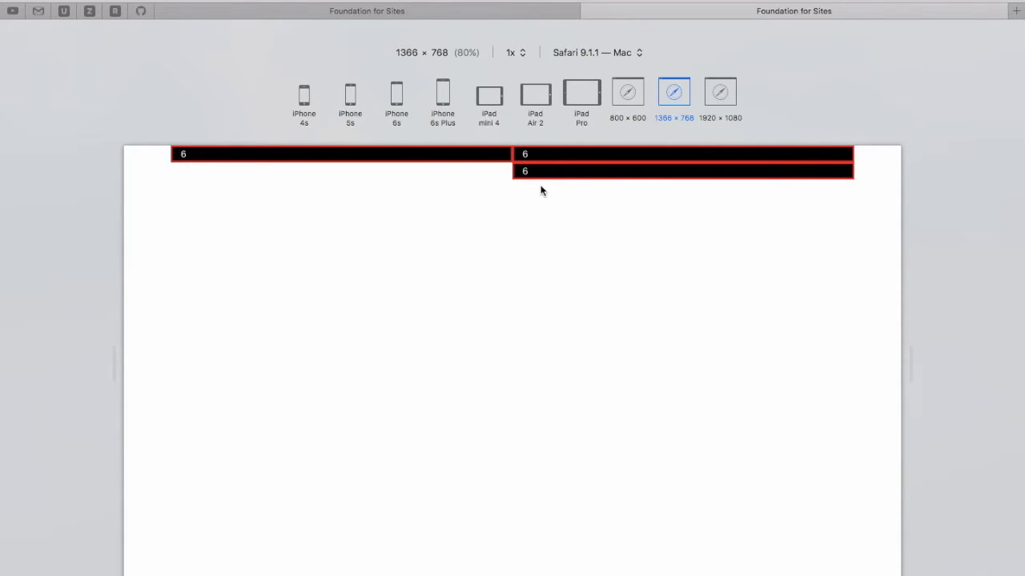
{"action": "mouse_move", "coordinate": [387, 253]}
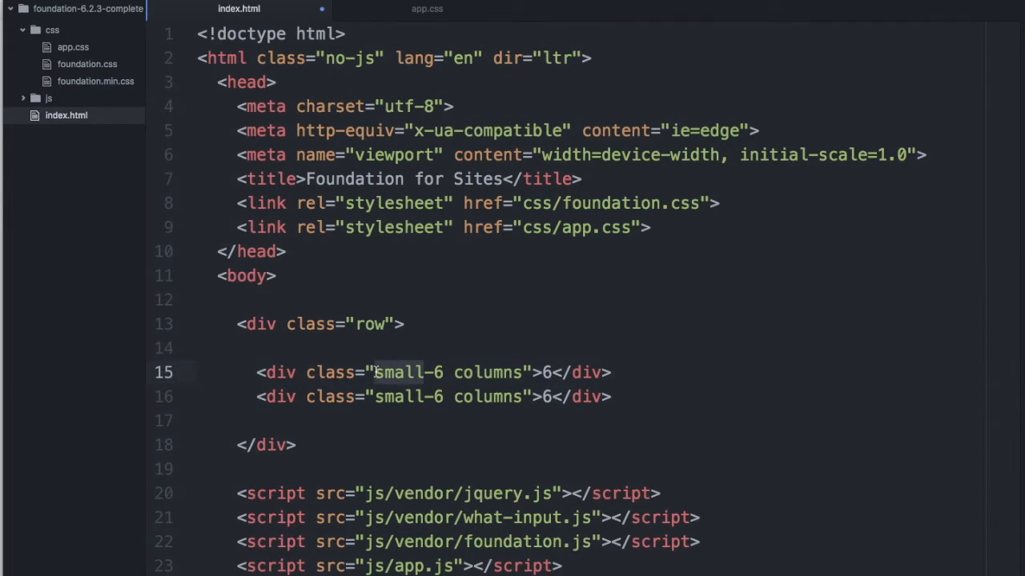
- Change both column divs from small-6 to large-6 and switch to the browser
{"action": "type", "text": "large"}
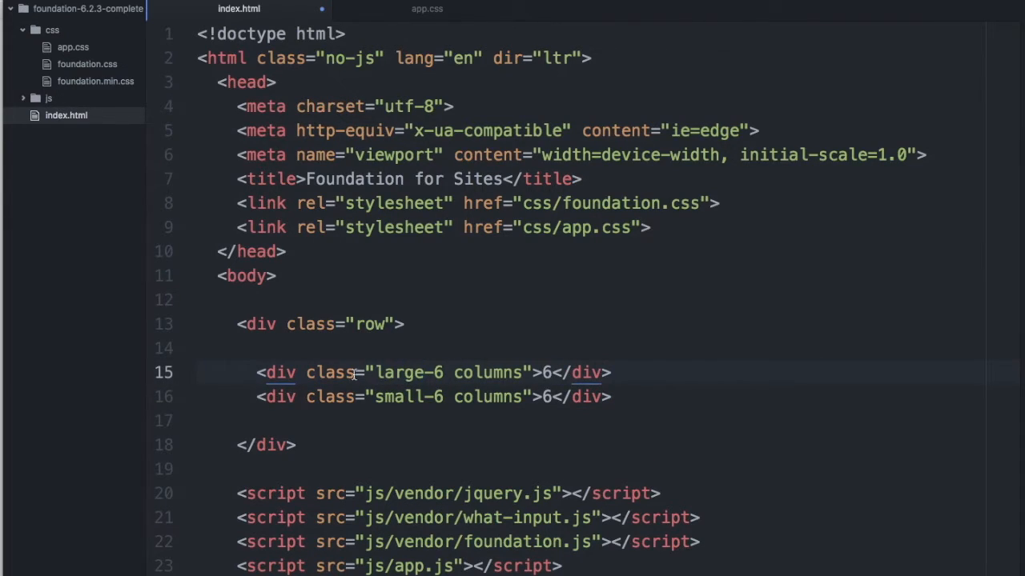
{"action": "double_click", "coordinate": [393, 397]}
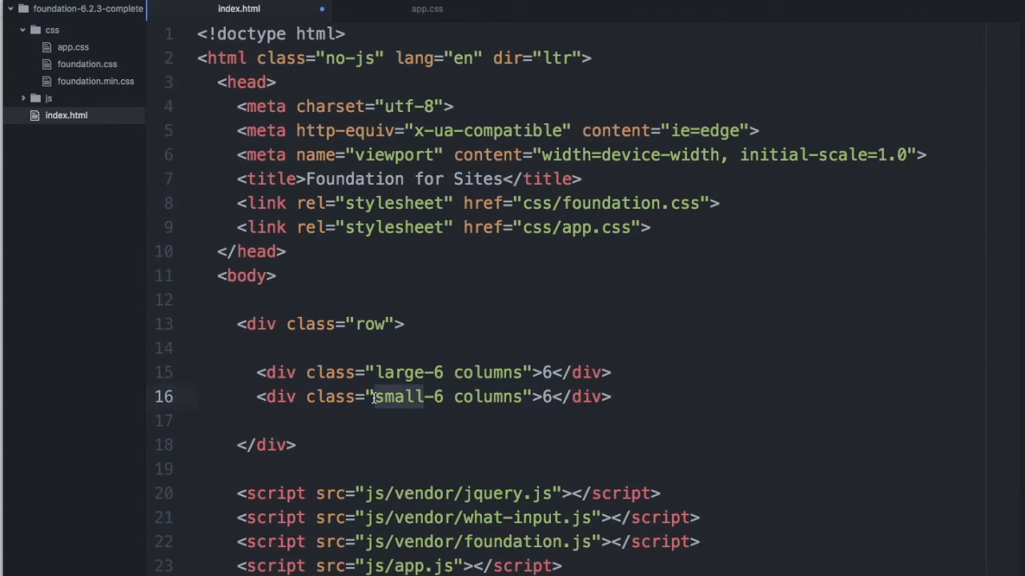
{"action": "type", "text": "large"}
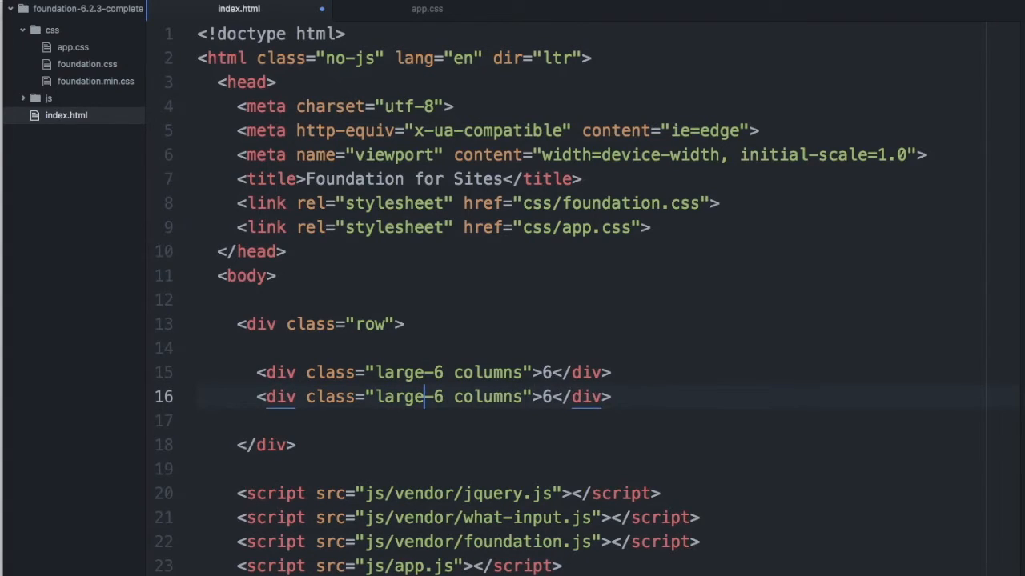
{"action": "double_click", "coordinate": [397, 371]}
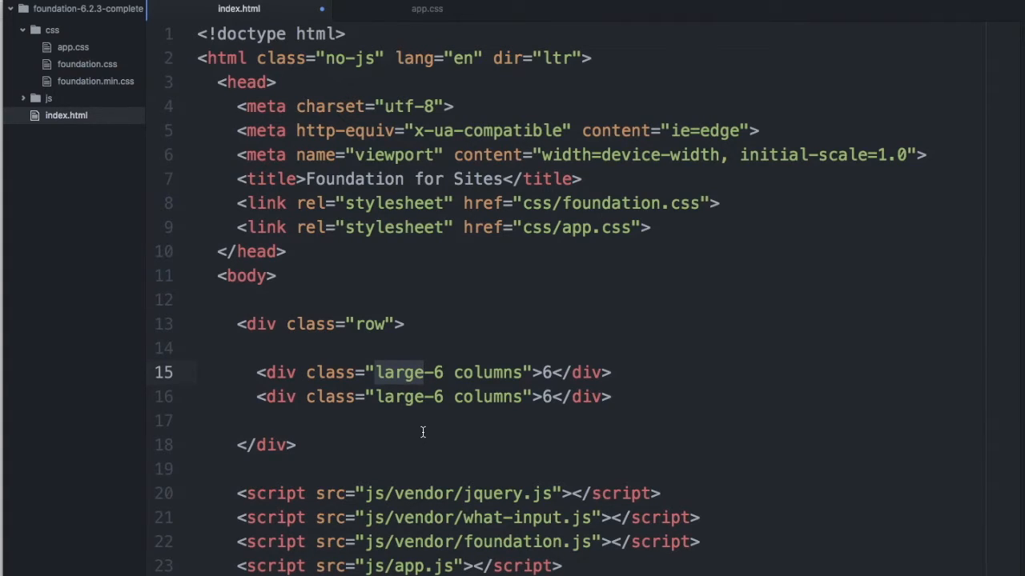
{"action": "key", "text": "cmd+tab"}
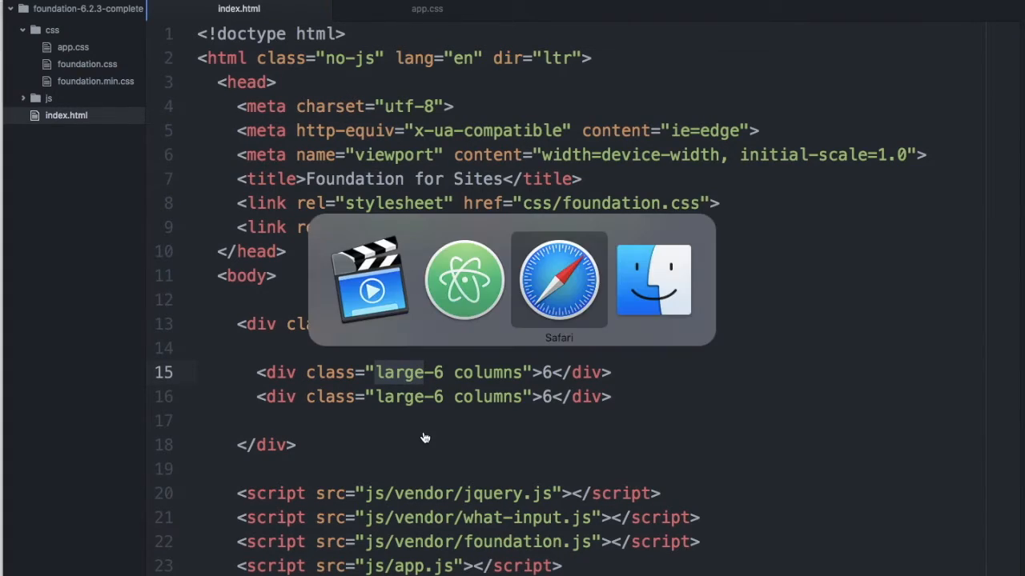
- Reload the preview and view the large-6 columns at 800 × 600 and iPhone 6s sizes
{"action": "left_click", "coordinate": [558, 279]}
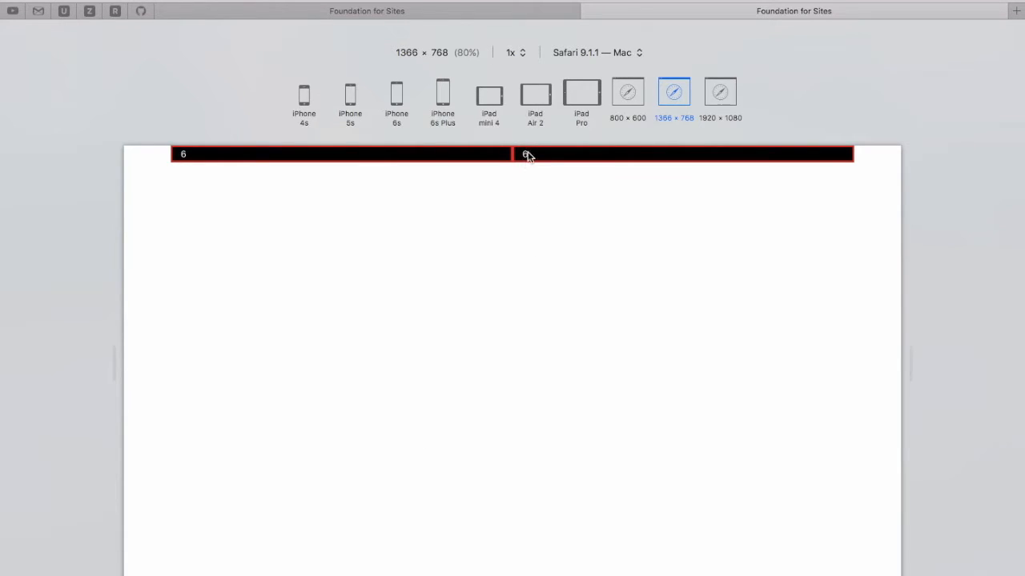
{"action": "mouse_move", "coordinate": [602, 218]}
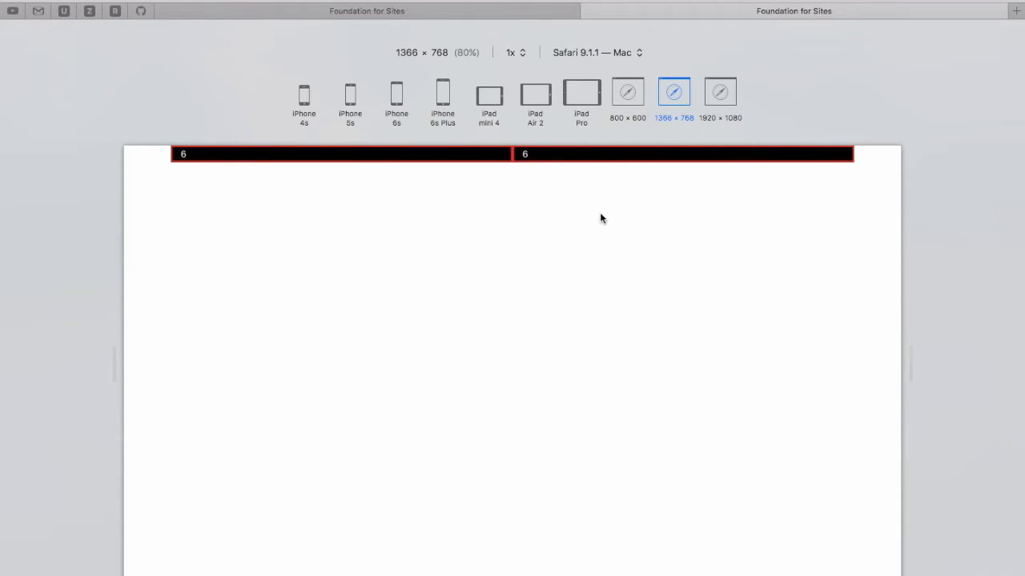
{"action": "left_click", "coordinate": [627, 90]}
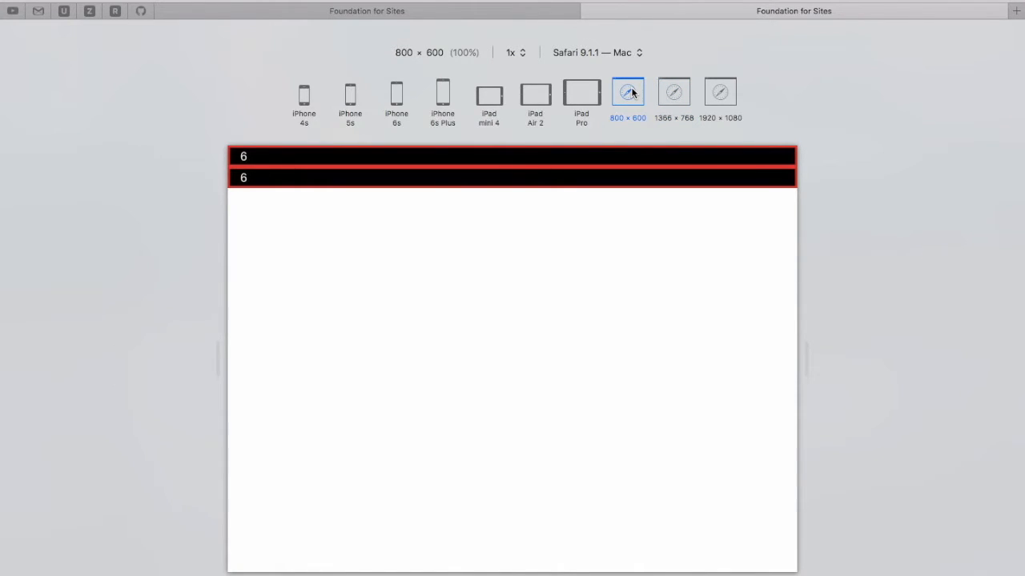
{"action": "mouse_move", "coordinate": [451, 109]}
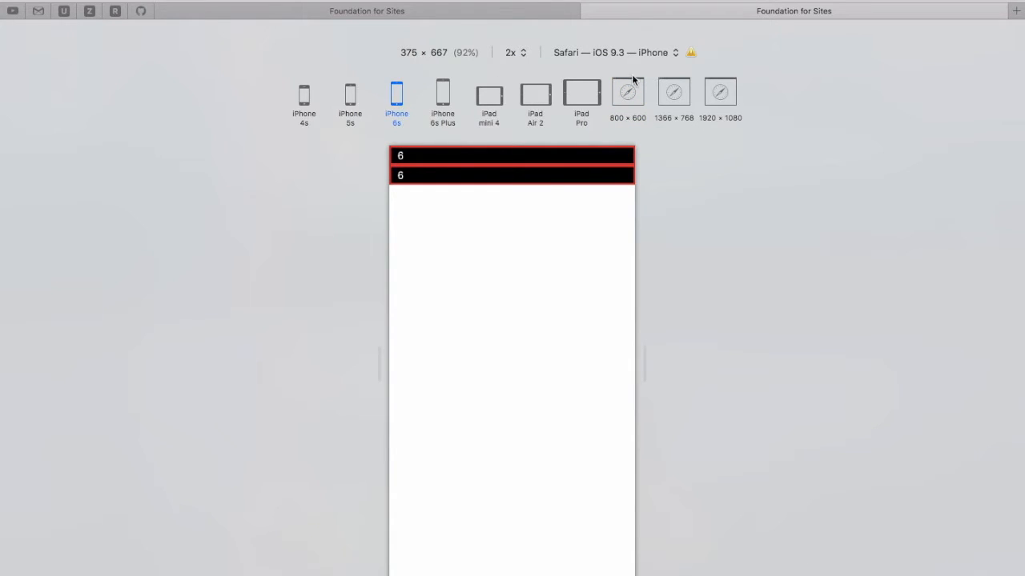
{"action": "left_click", "coordinate": [628, 89]}
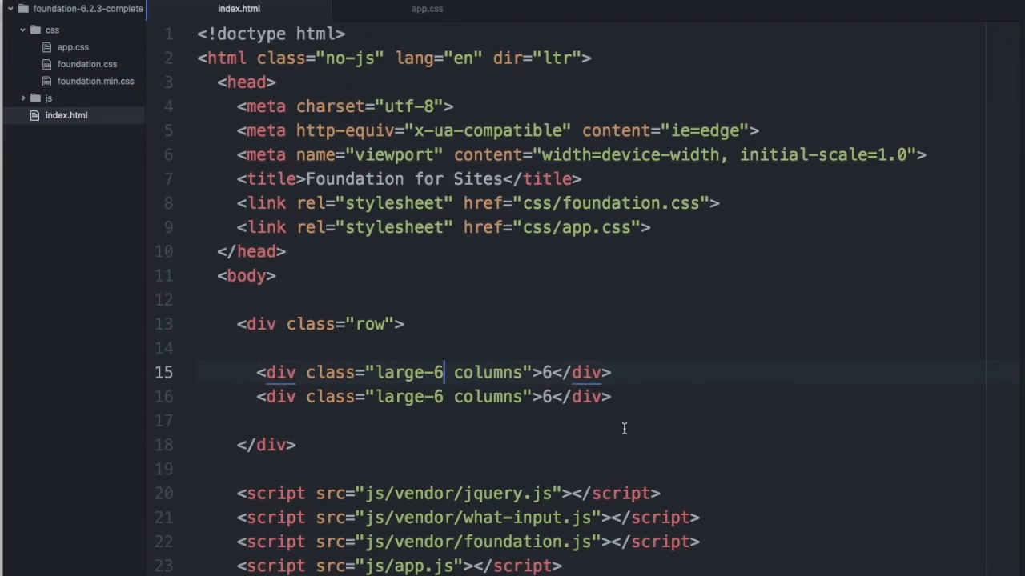
- Add medium-8 to the first column div and medium-4 to the second
{"action": "type", "text": "medium-"}
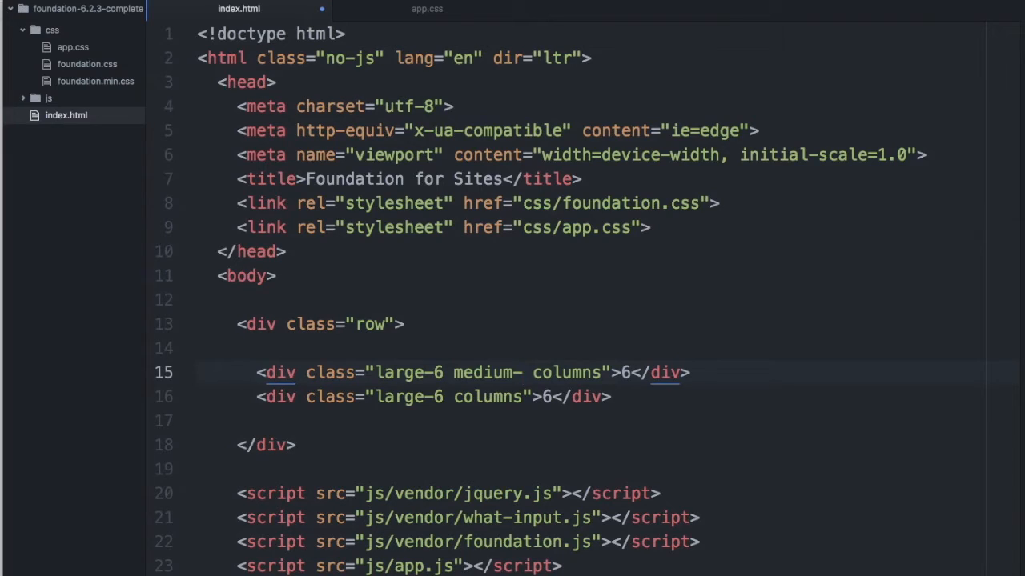
{"action": "type", "text": "8"}
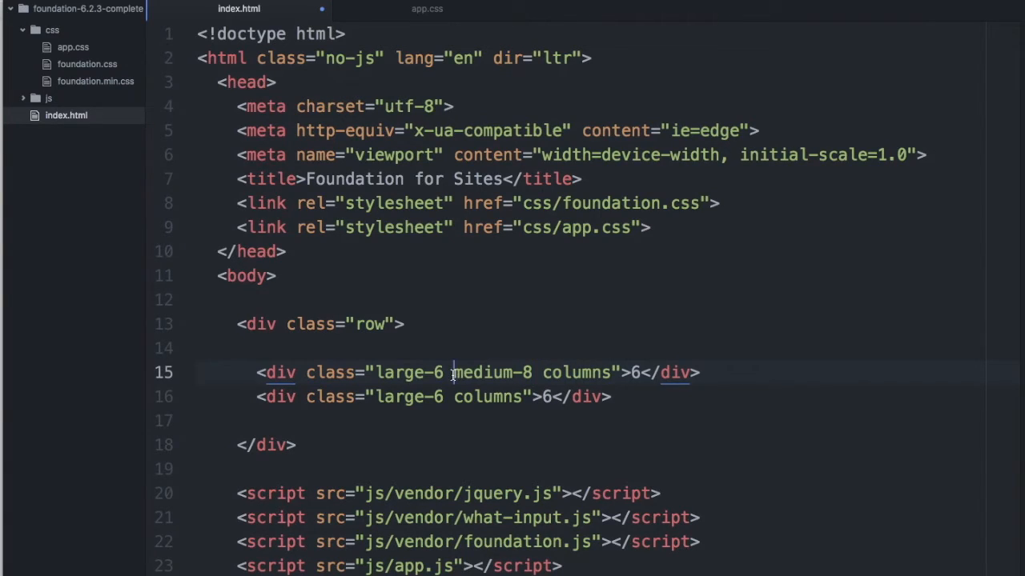
{"action": "double_click", "coordinate": [492, 372]}
{"action": "type", "text": "medium-4 "}
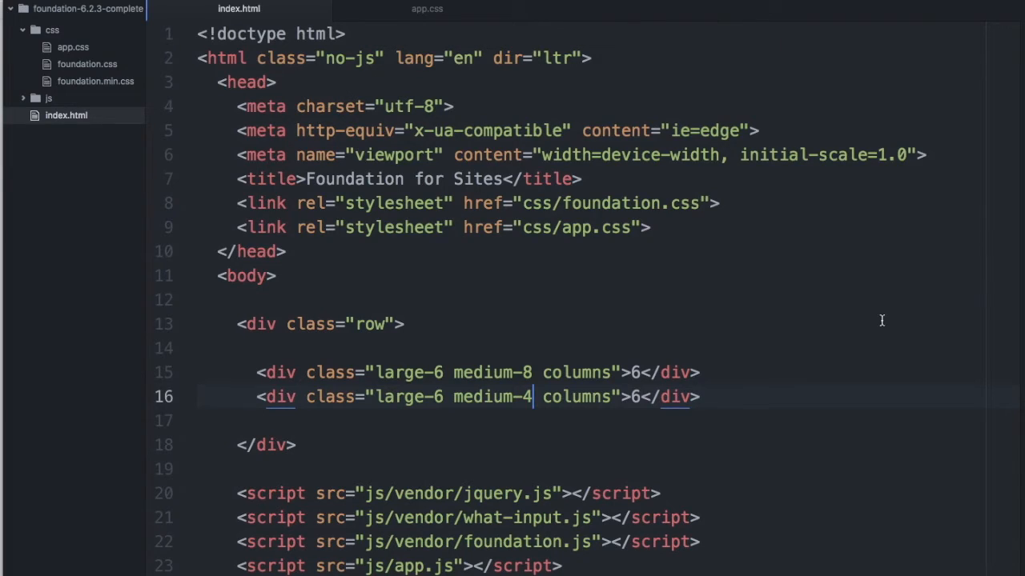
- Change the column texts to 6,8 and 6,4
{"action": "left_click", "coordinate": [637, 371]}
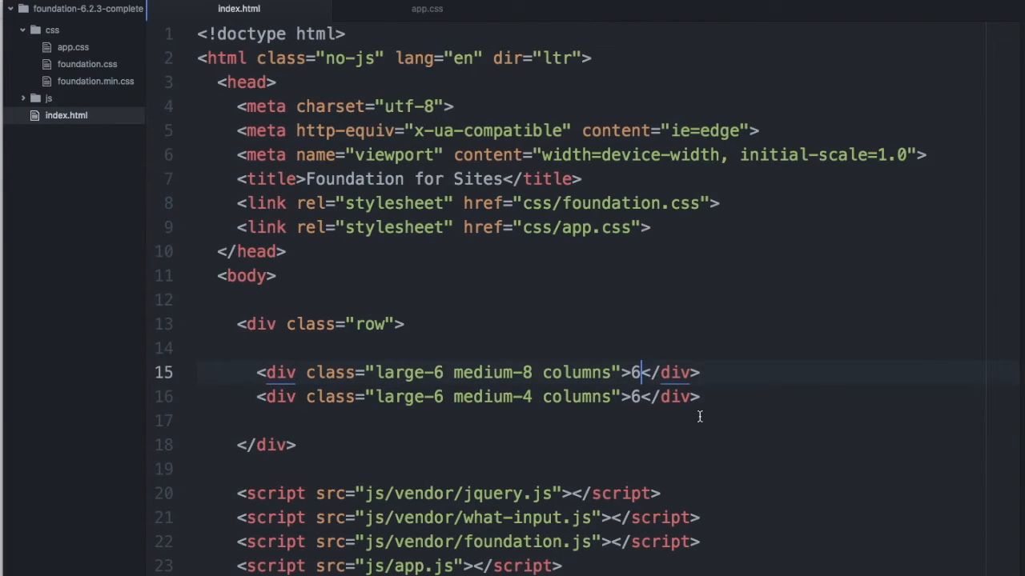
{"action": "type", "text": ",8"}
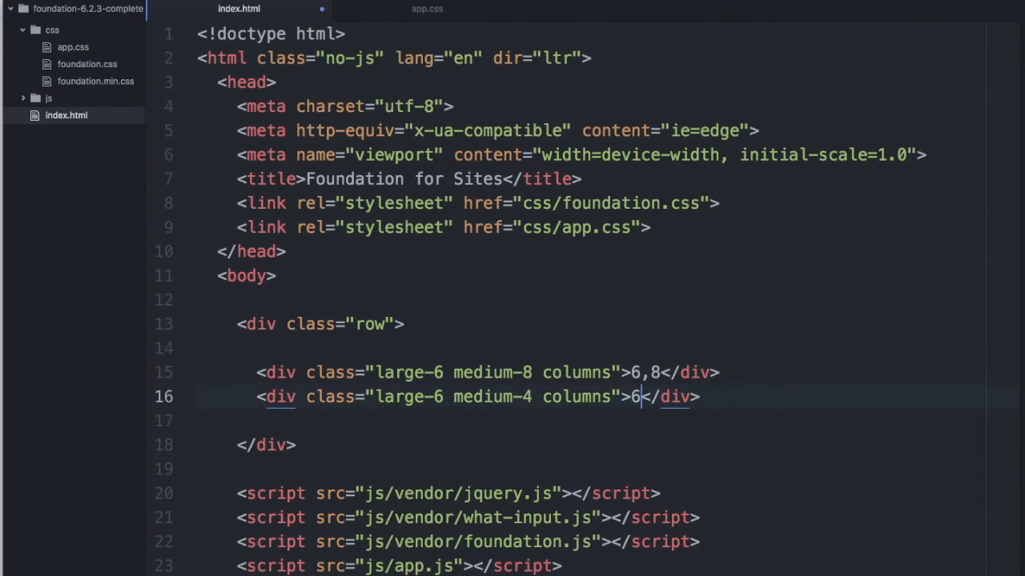
{"action": "type", "text": ",4"}
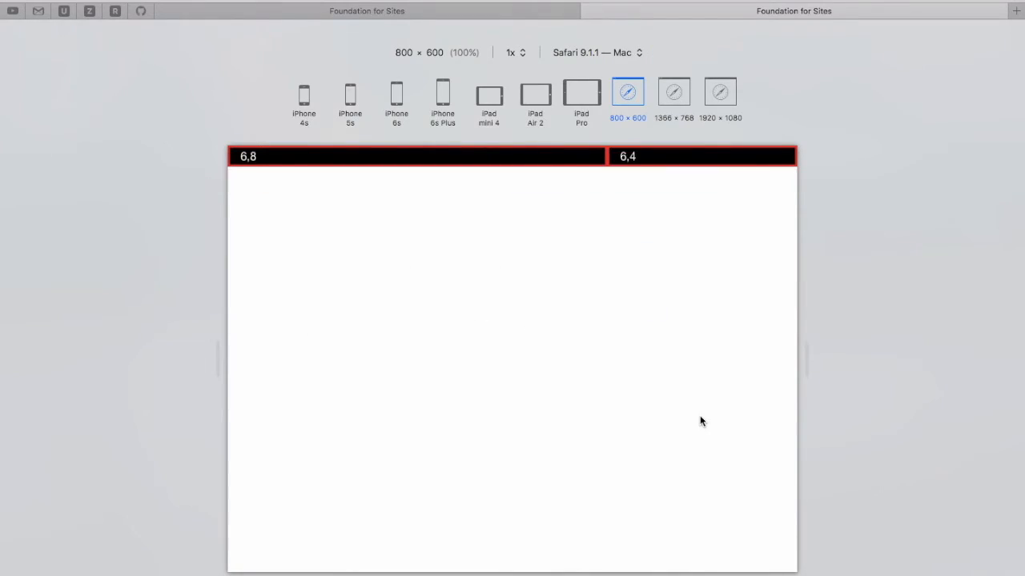
{"action": "mouse_move", "coordinate": [593, 154]}
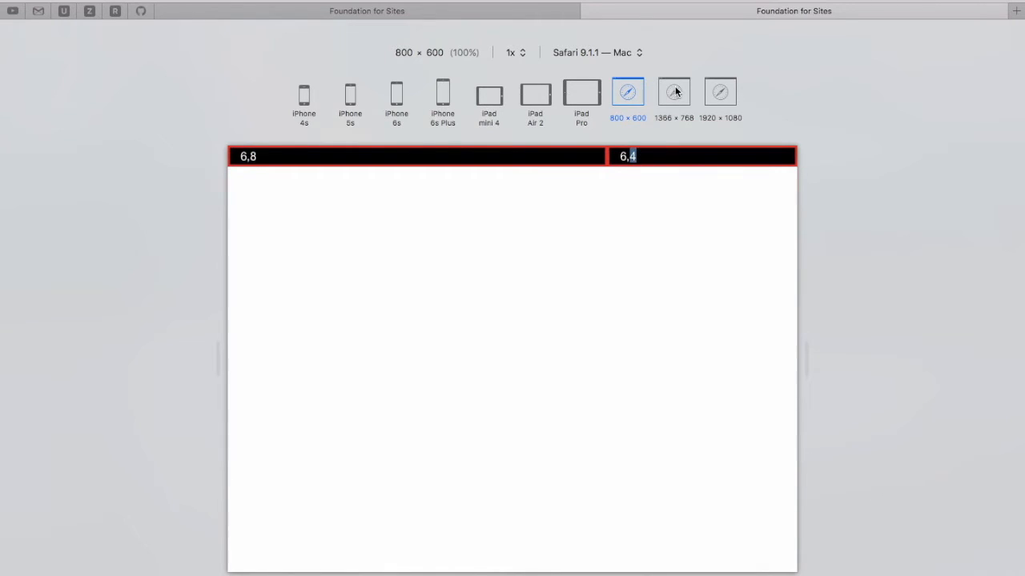
- Preview the page at 1920 × 1080, then at a smaller preset
{"action": "left_click", "coordinate": [719, 91]}
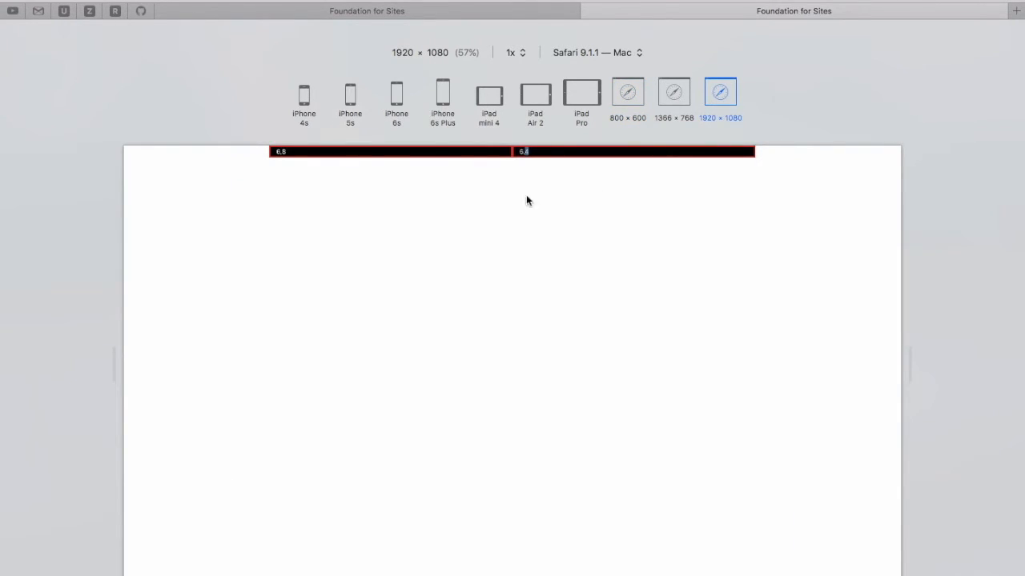
{"action": "mouse_move", "coordinate": [512, 304]}
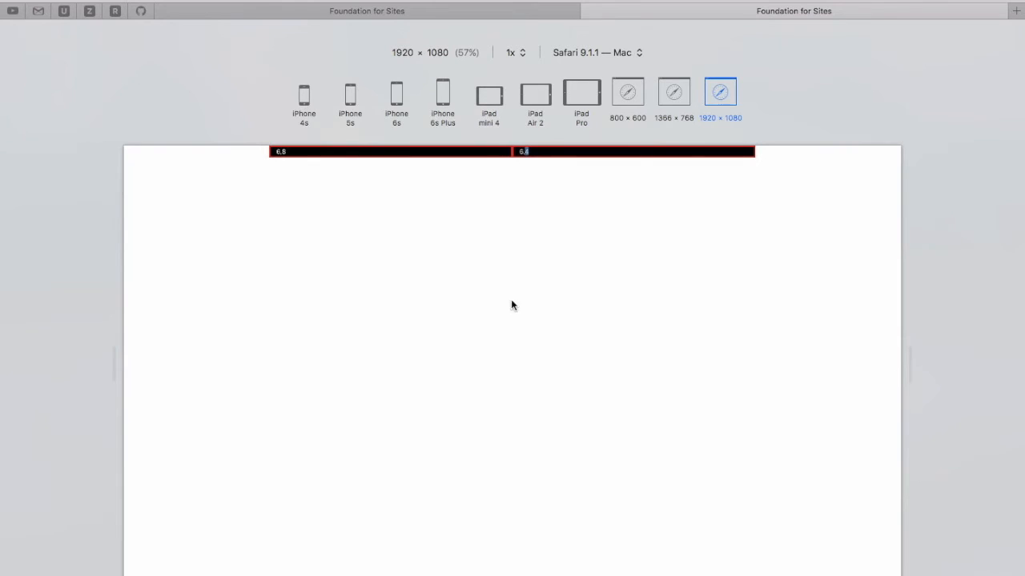
{"action": "left_click", "coordinate": [397, 91]}
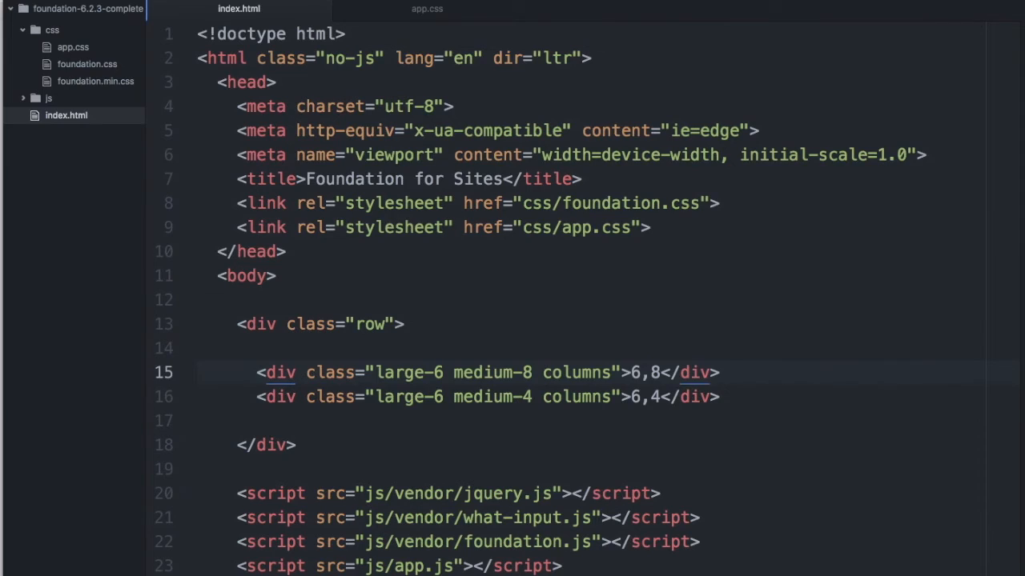
- Add a small-3 class to the first and then the second column div
{"action": "type", "text": "small-3"}
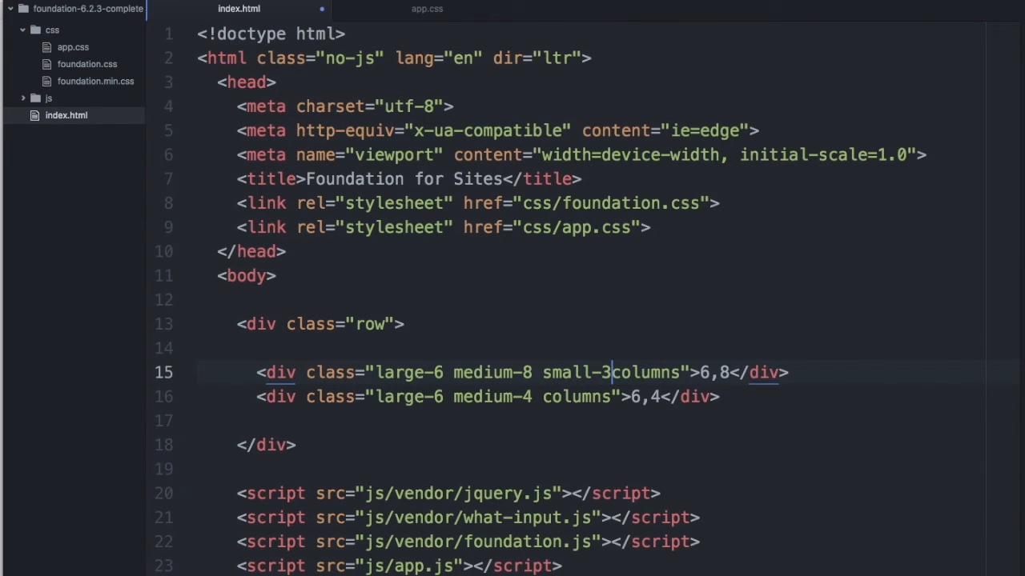
{"action": "left_click", "coordinate": [538, 397]}
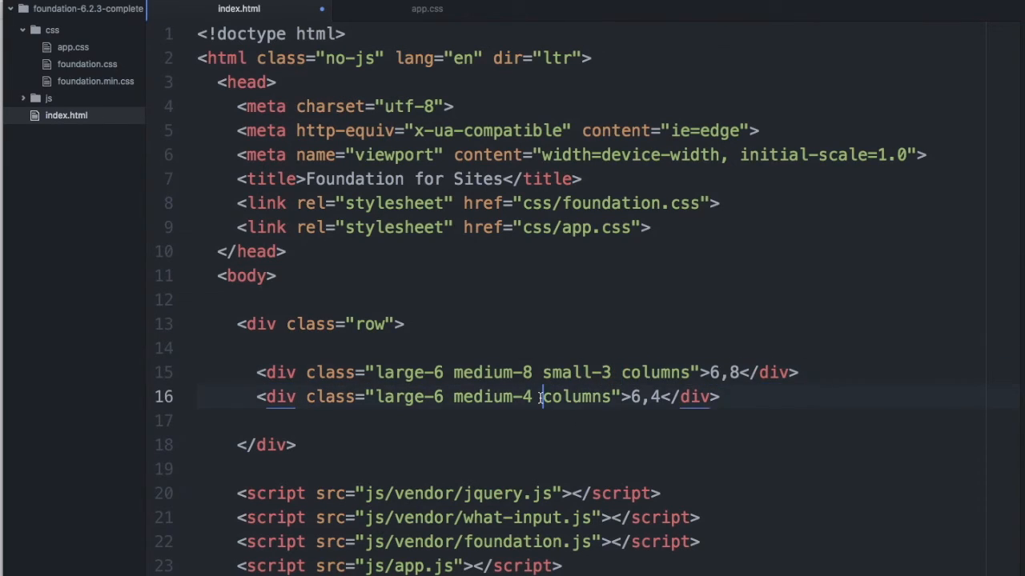
{"action": "type", "text": "small"}
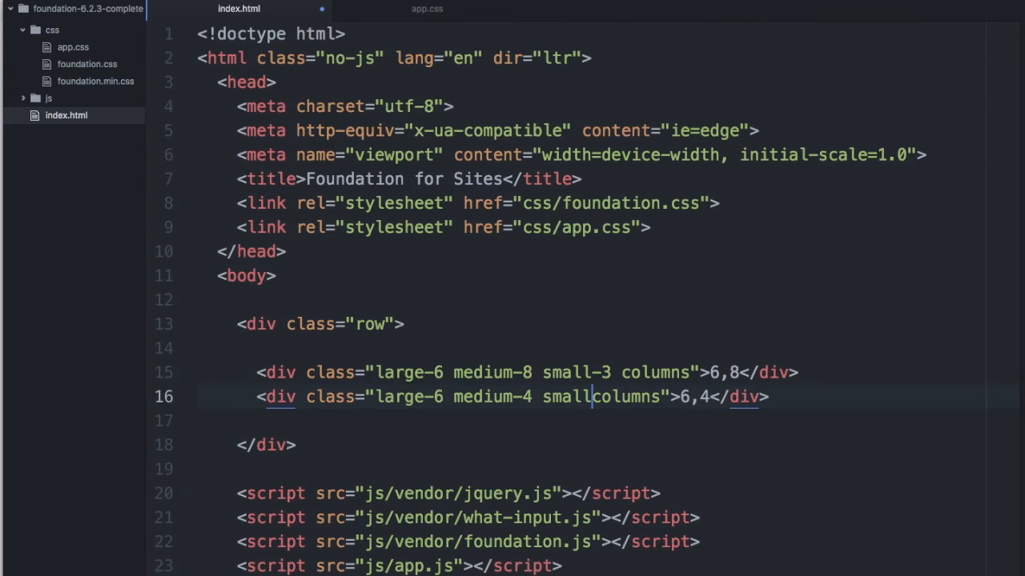
{"action": "type", "text": "-3"}
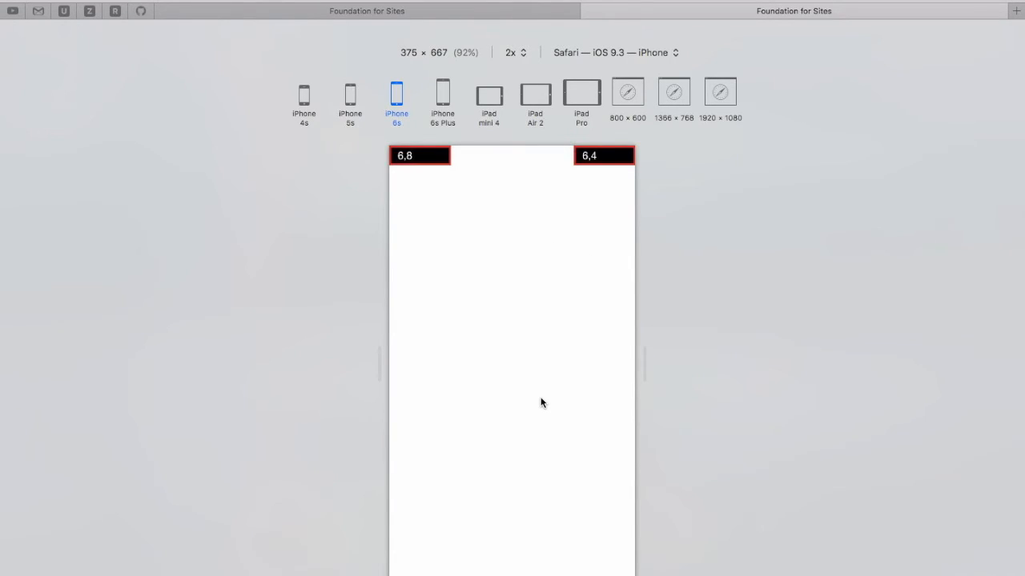
{"action": "mouse_move", "coordinate": [425, 166]}
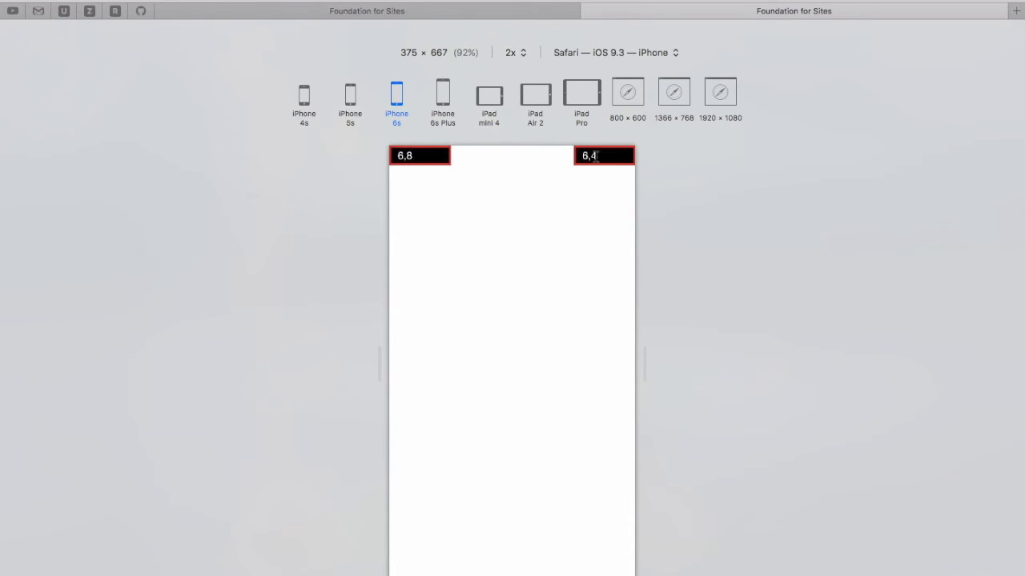
{"action": "mouse_move", "coordinate": [547, 160]}
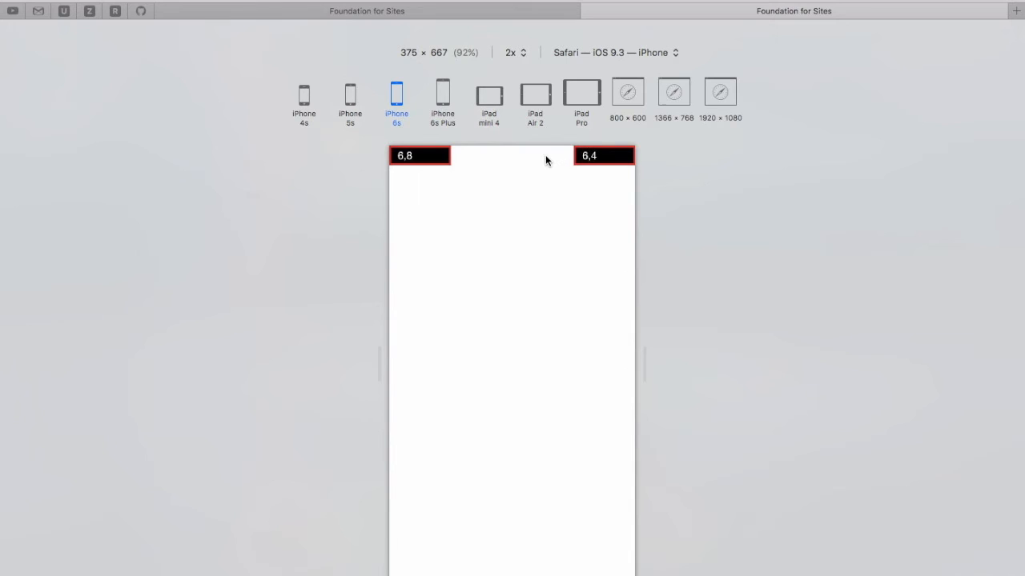
{"action": "mouse_move", "coordinate": [605, 157]}
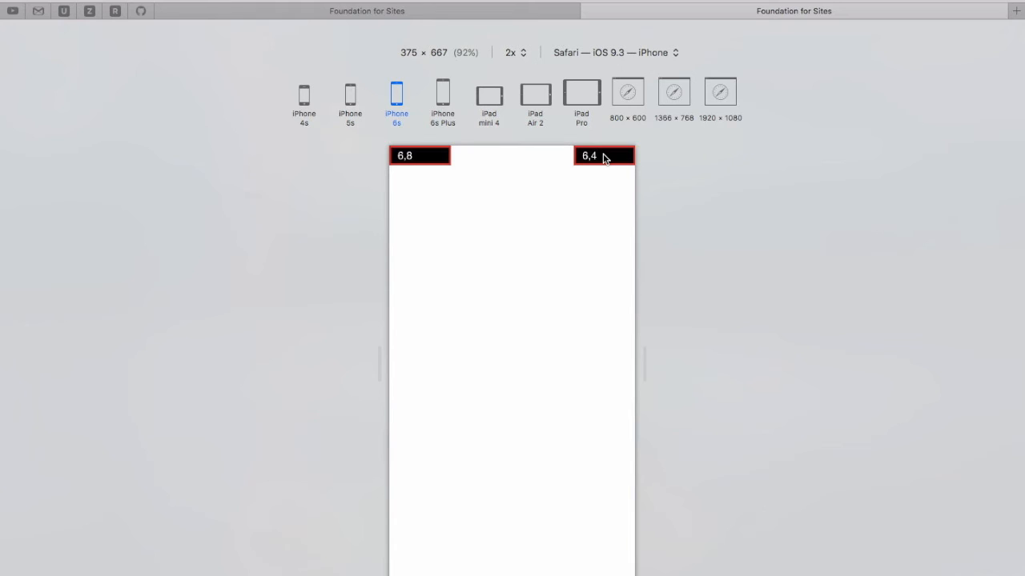
{"action": "mouse_move", "coordinate": [461, 163]}
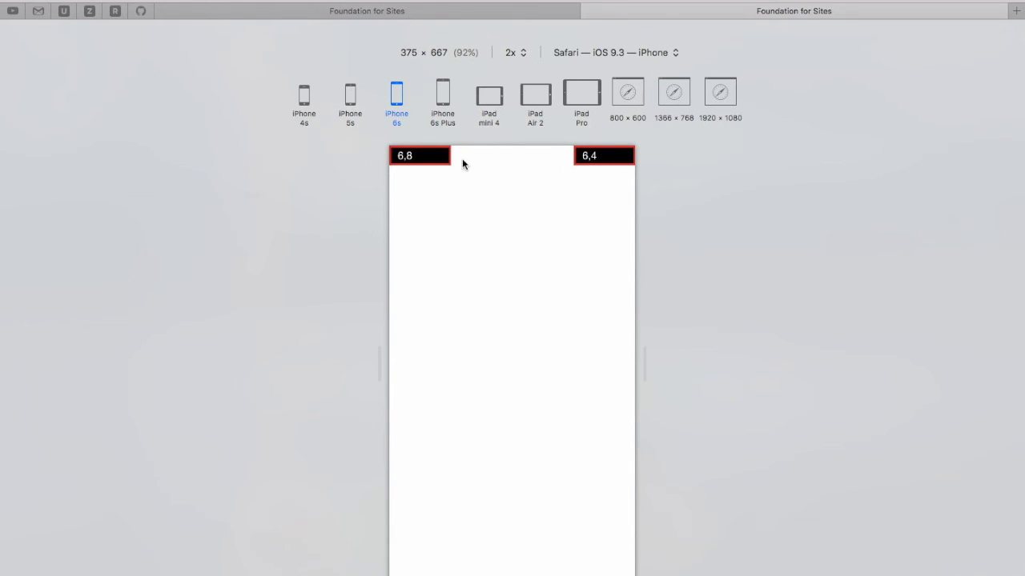
{"action": "mouse_move", "coordinate": [477, 158]}
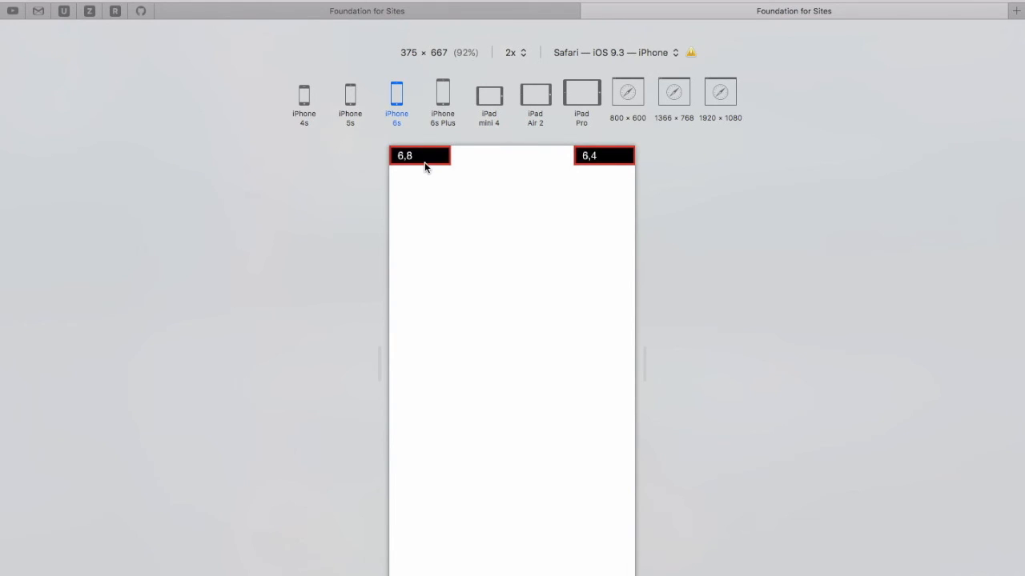
{"action": "mouse_move", "coordinate": [557, 169]}
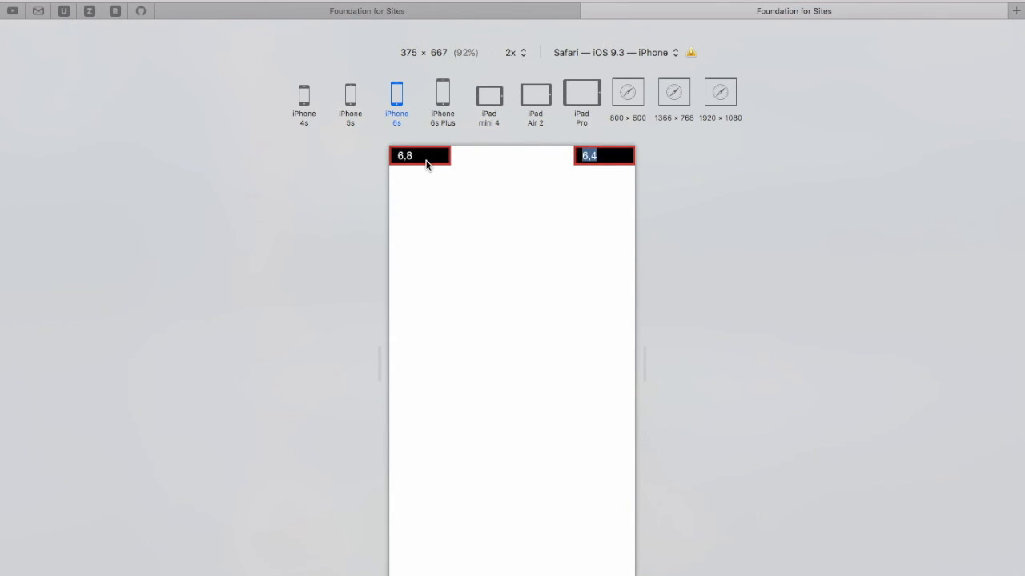
{"action": "mouse_move", "coordinate": [503, 168]}
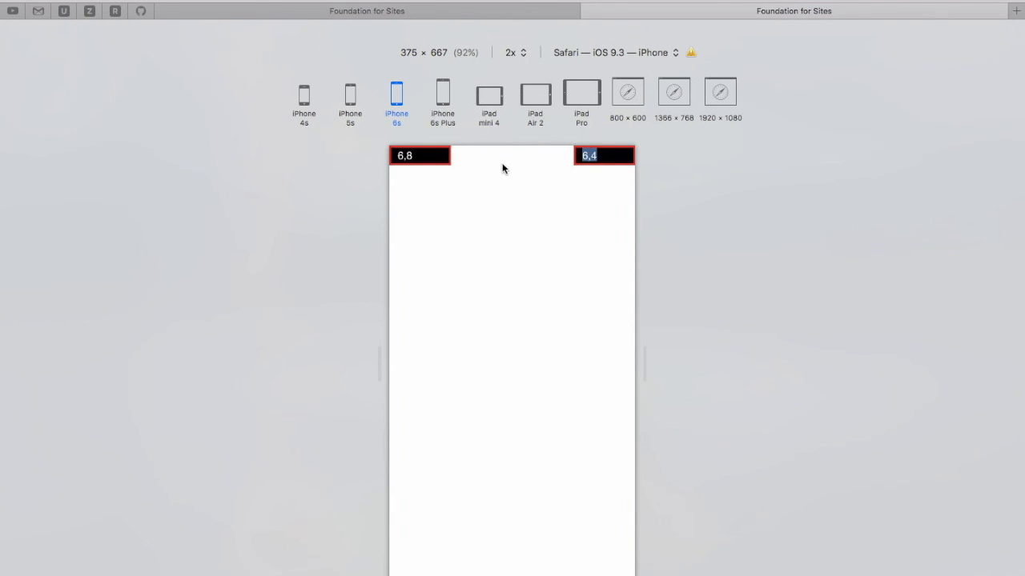
- Switch back from Safari to index.html in Atom after the phone-size check
{"action": "key", "text": "cmd+tab"}
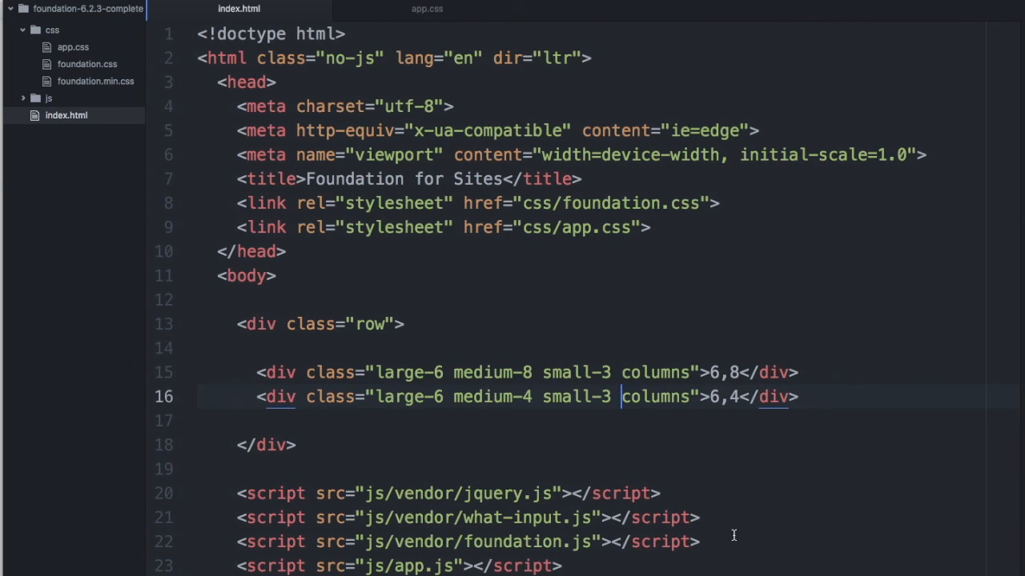
- Add an end class after small-3 in the second column div
{"action": "type", "text": "e"}
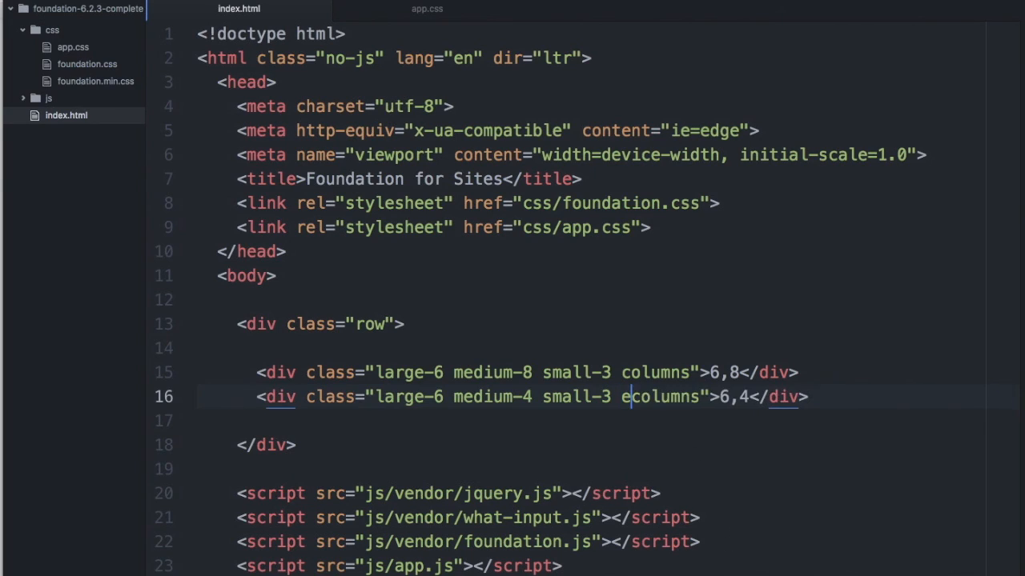
{"action": "type", "text": "nd"}
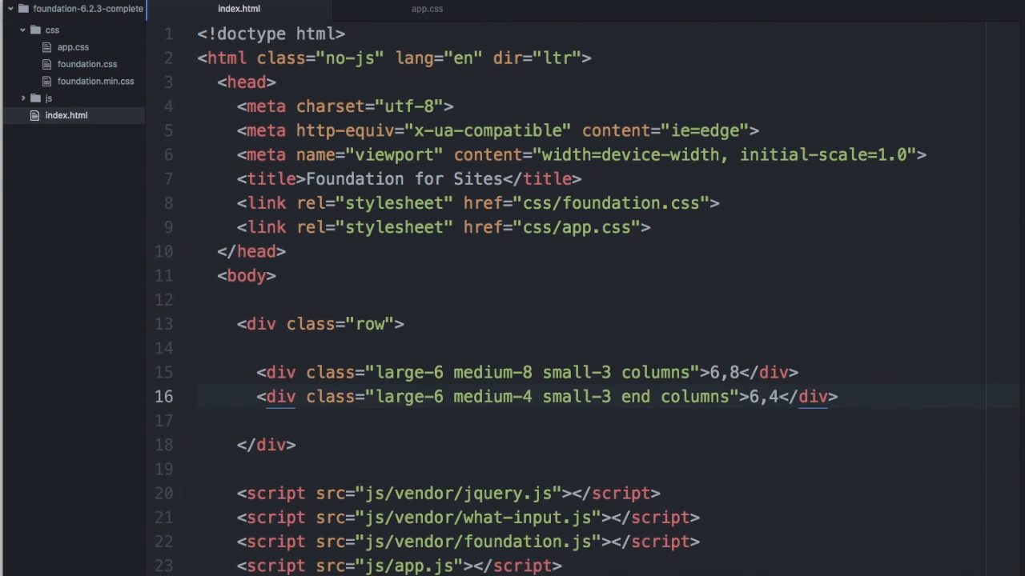